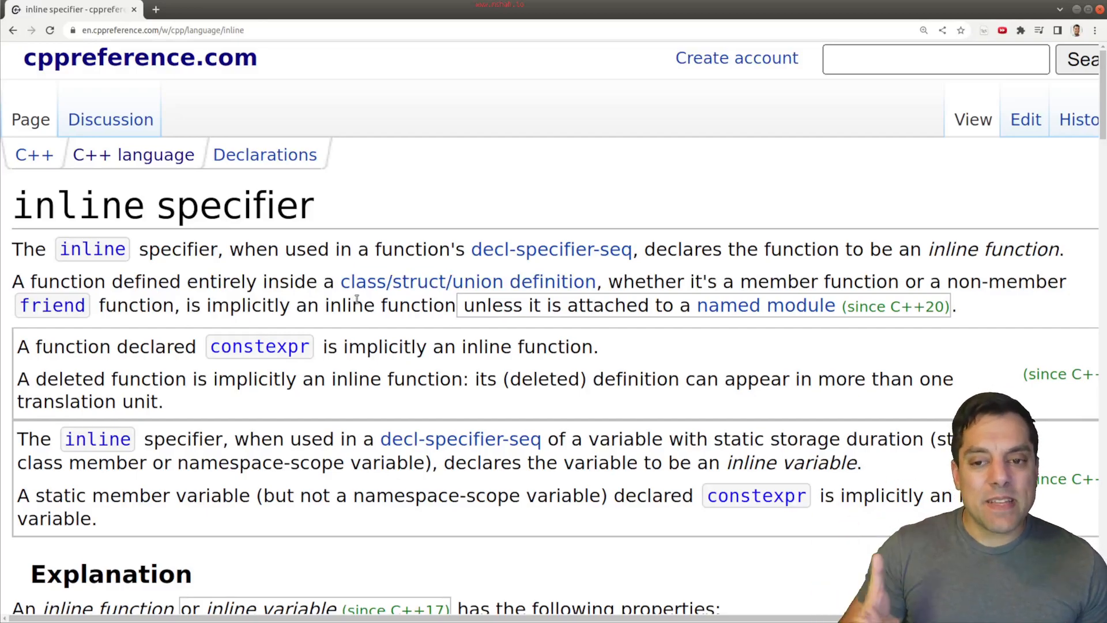
# - Highlight the inline keyword and the namespace-scope inline variable phrases on the cppreference page
pyautogui.doubleClick(96, 439)
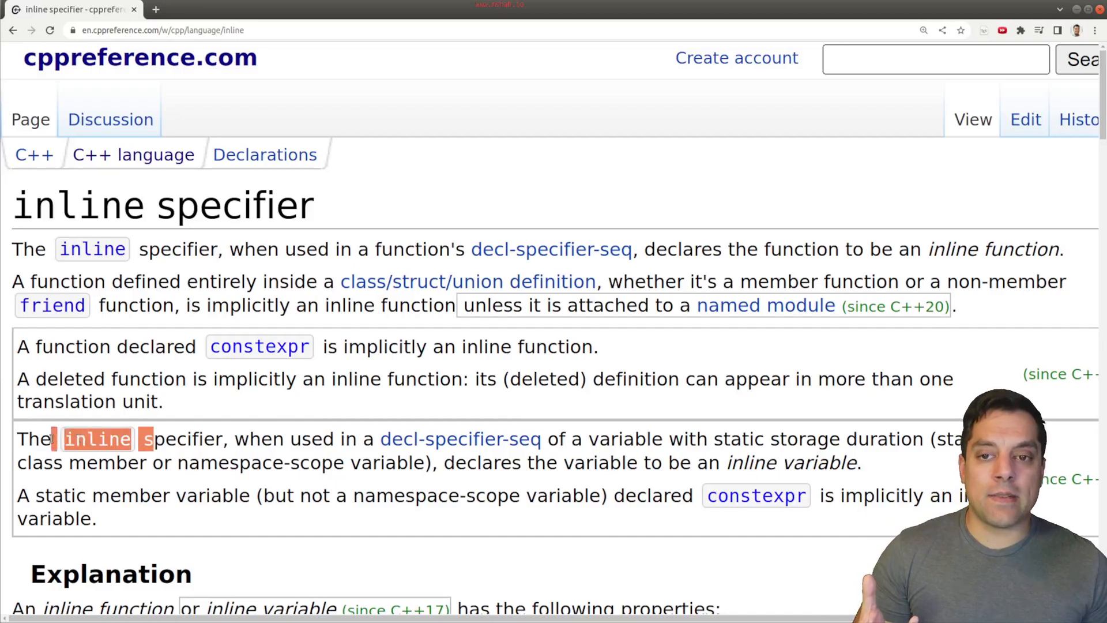
pyautogui.scroll(-3)
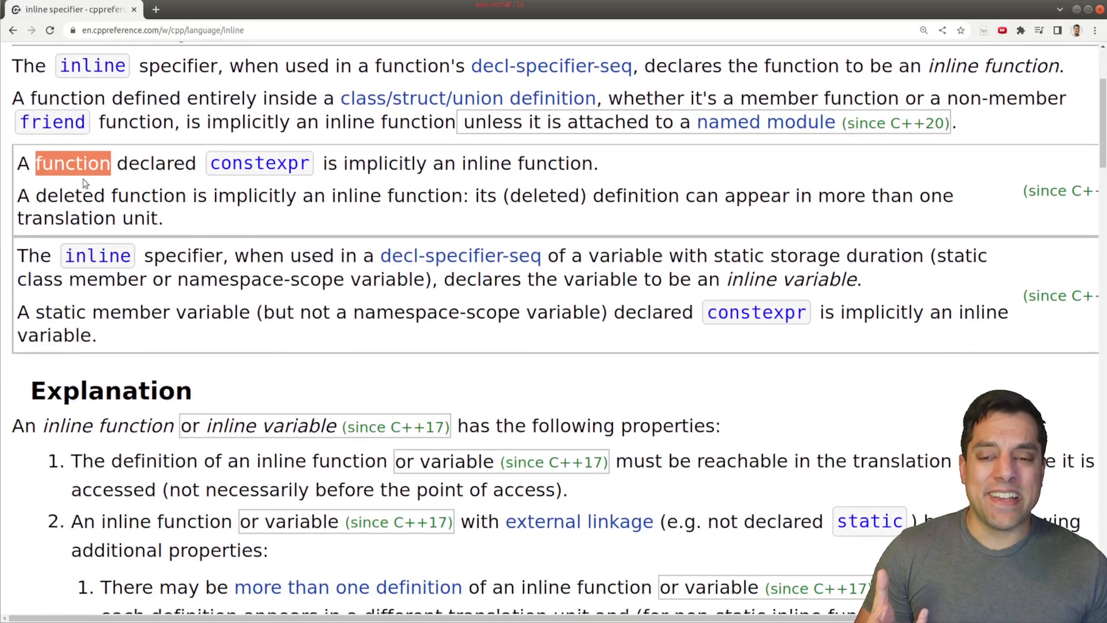
pyautogui.moveTo(143, 168)
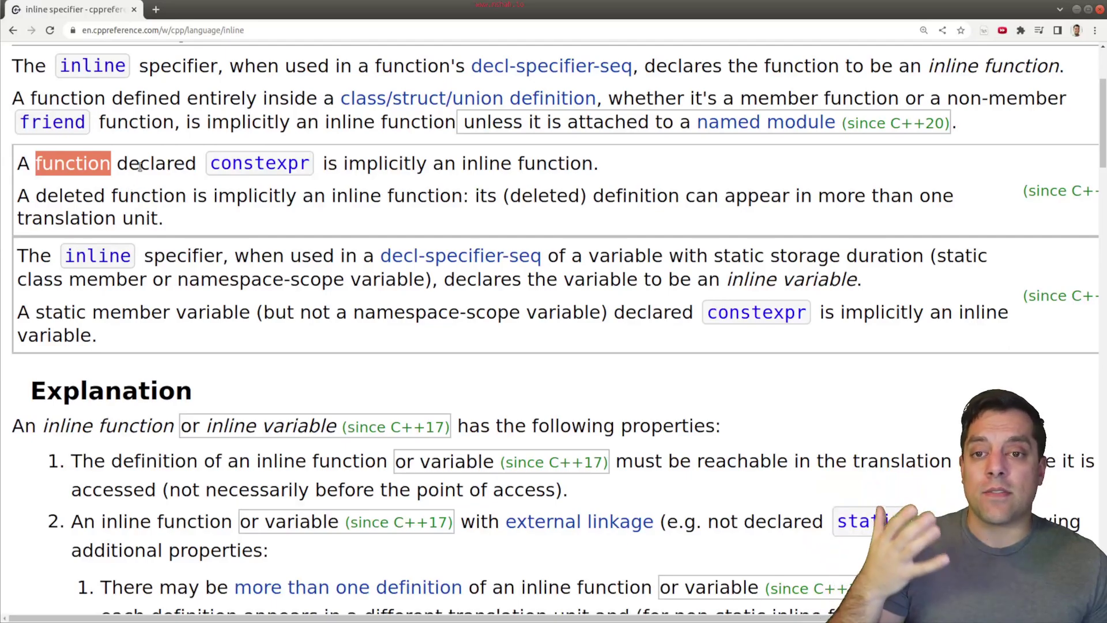
pyautogui.scroll(-3)
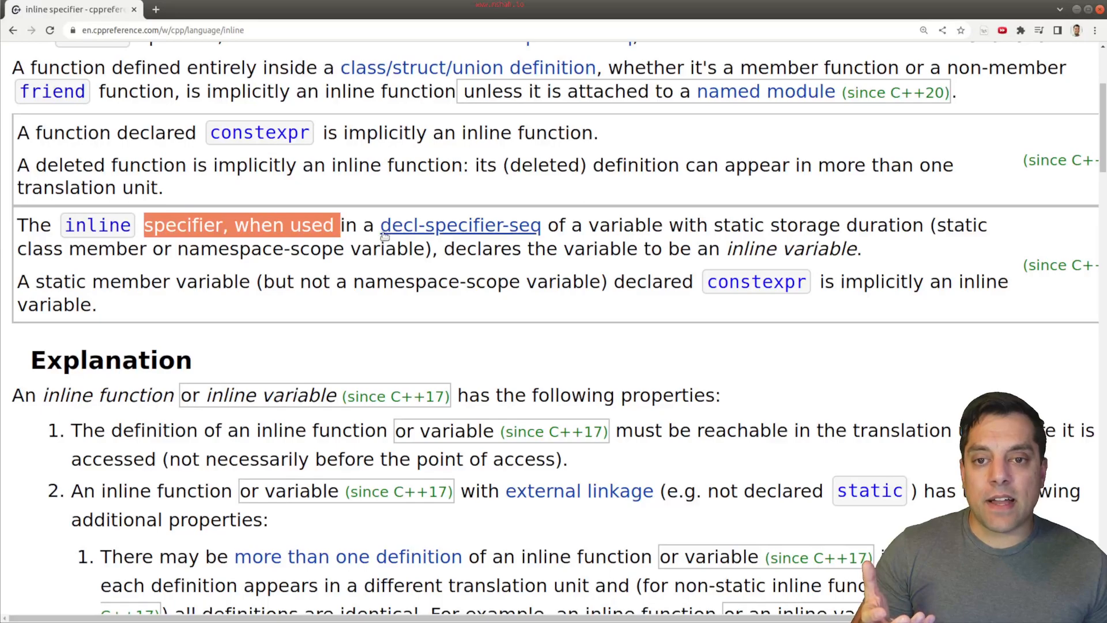
pyautogui.moveTo(454, 240)
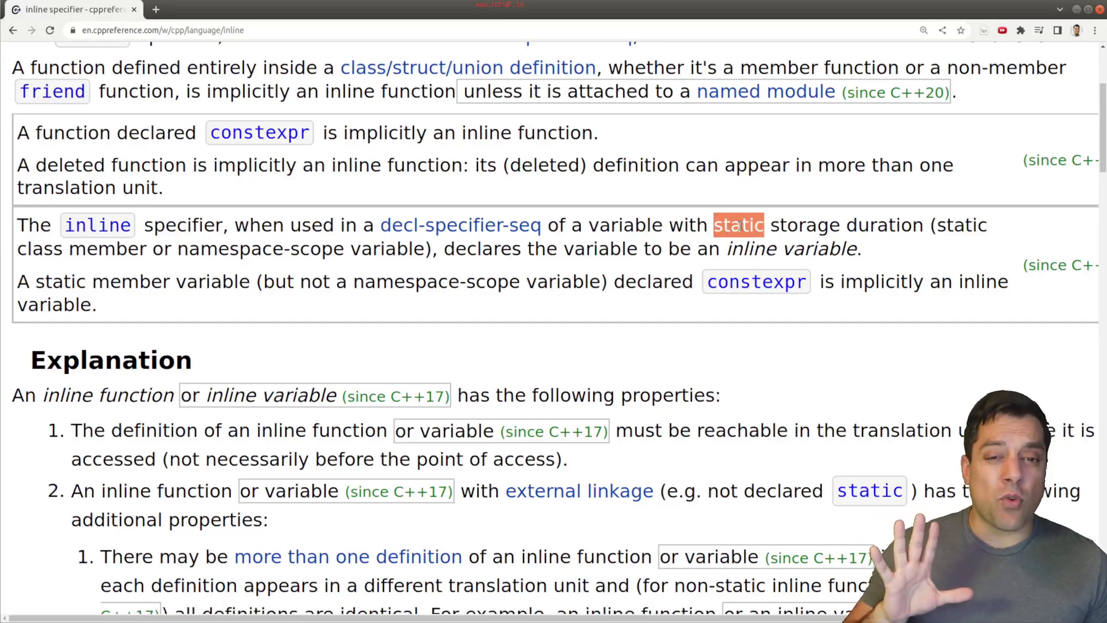
pyautogui.moveTo(858, 228)
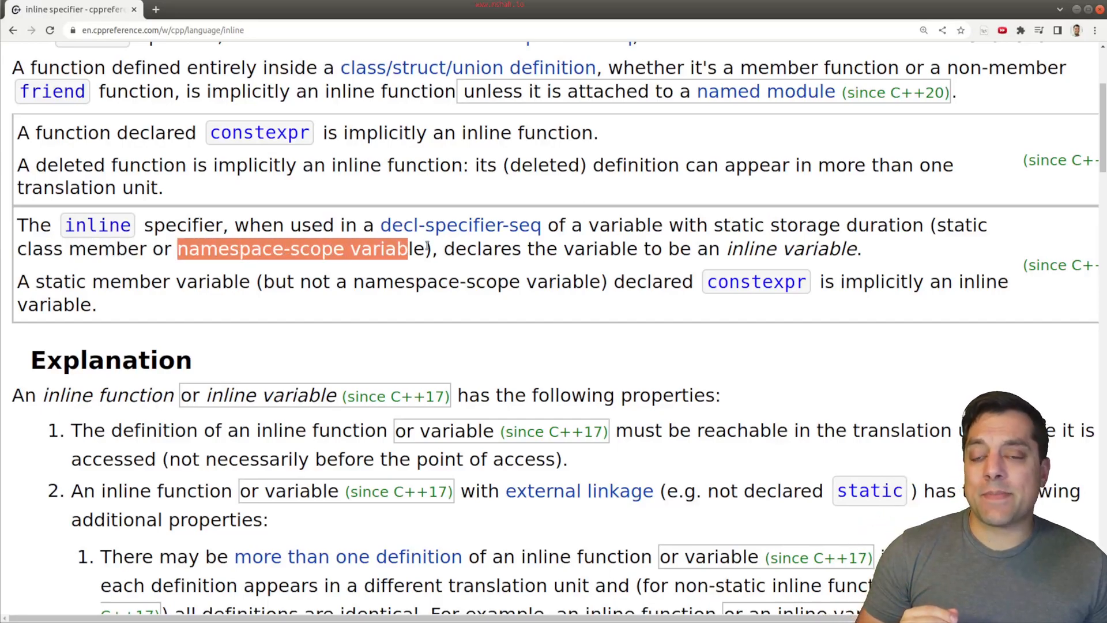
pyautogui.moveTo(439, 248); pyautogui.dragTo(555, 248)
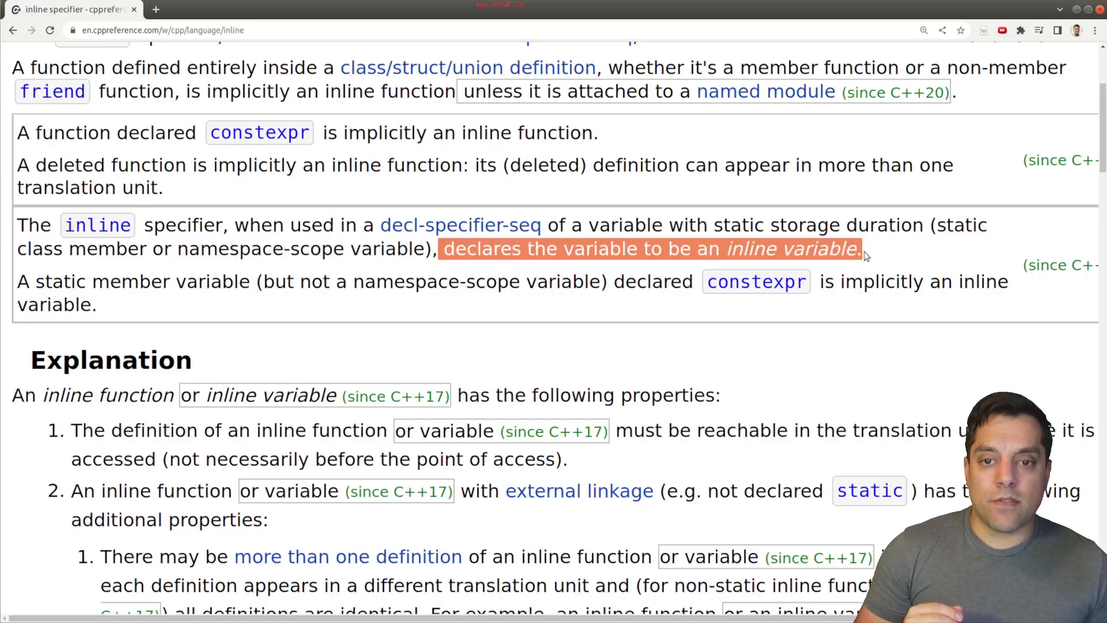
pyautogui.moveTo(110, 281); pyautogui.dragTo(296, 282)
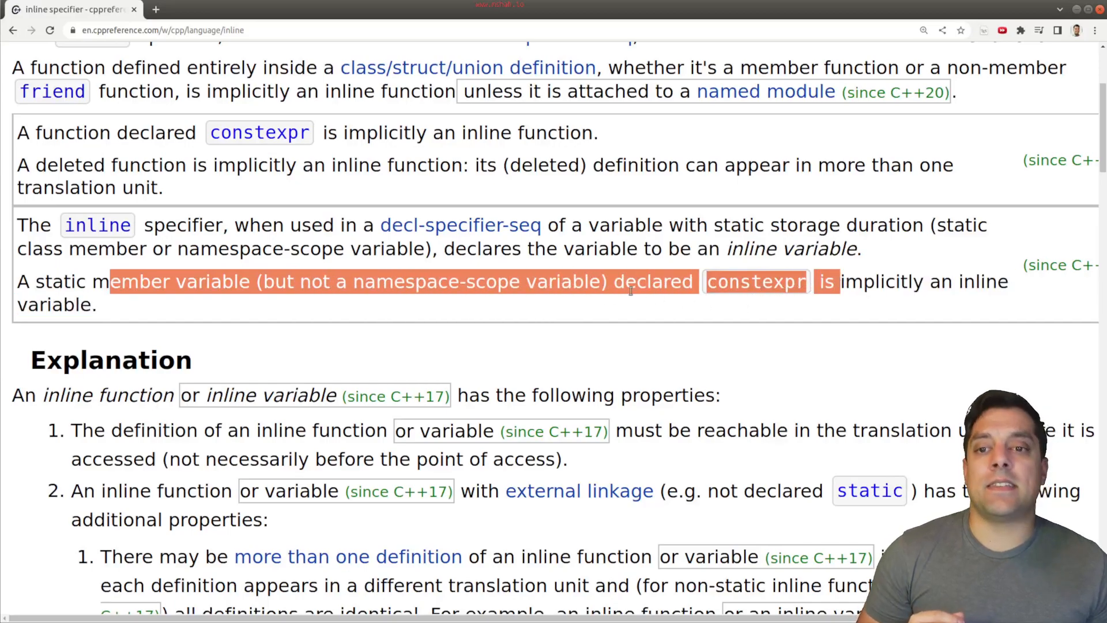
pyautogui.click(534, 311)
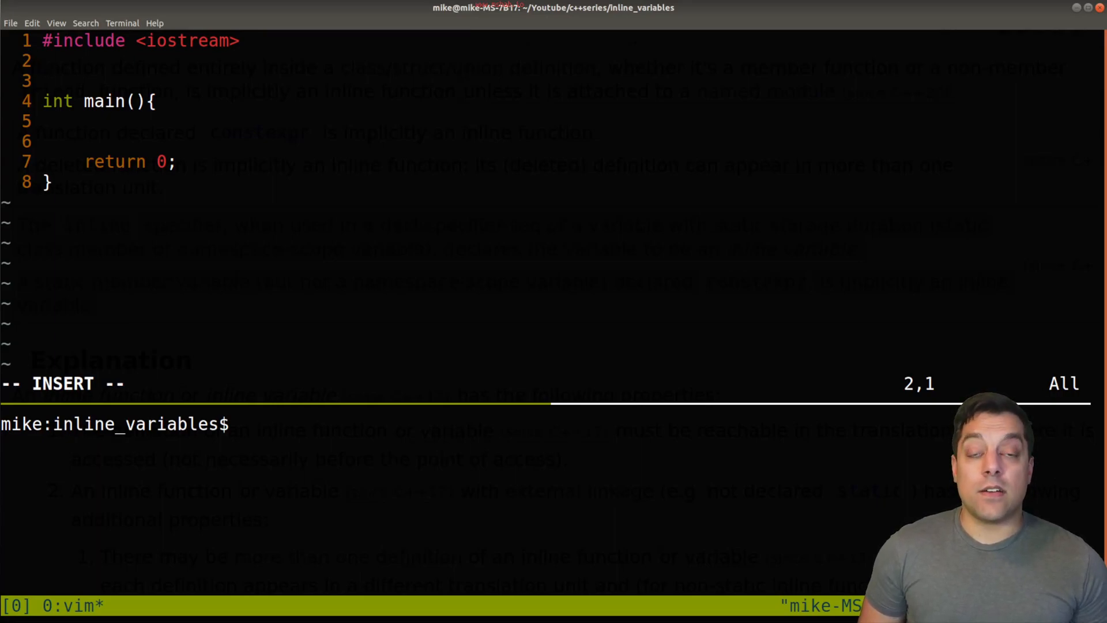
# - Add #include "Struct.hpp" to main.cpp and open the struct file in a vertical split
pyautogui.write('#include')
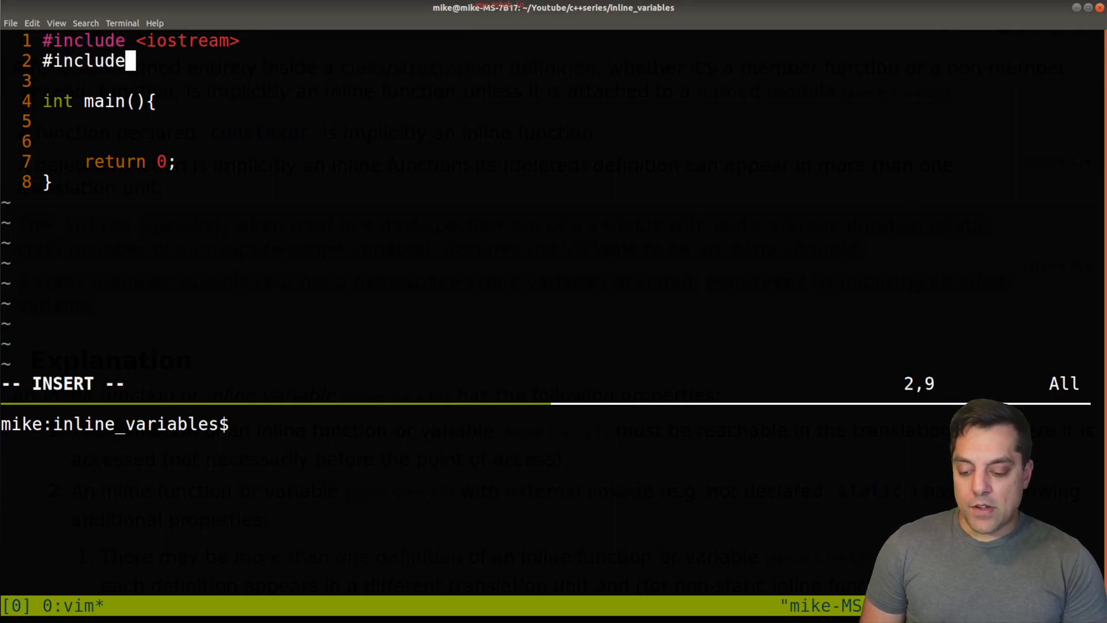
pyautogui.write('"Struct.hpp"')
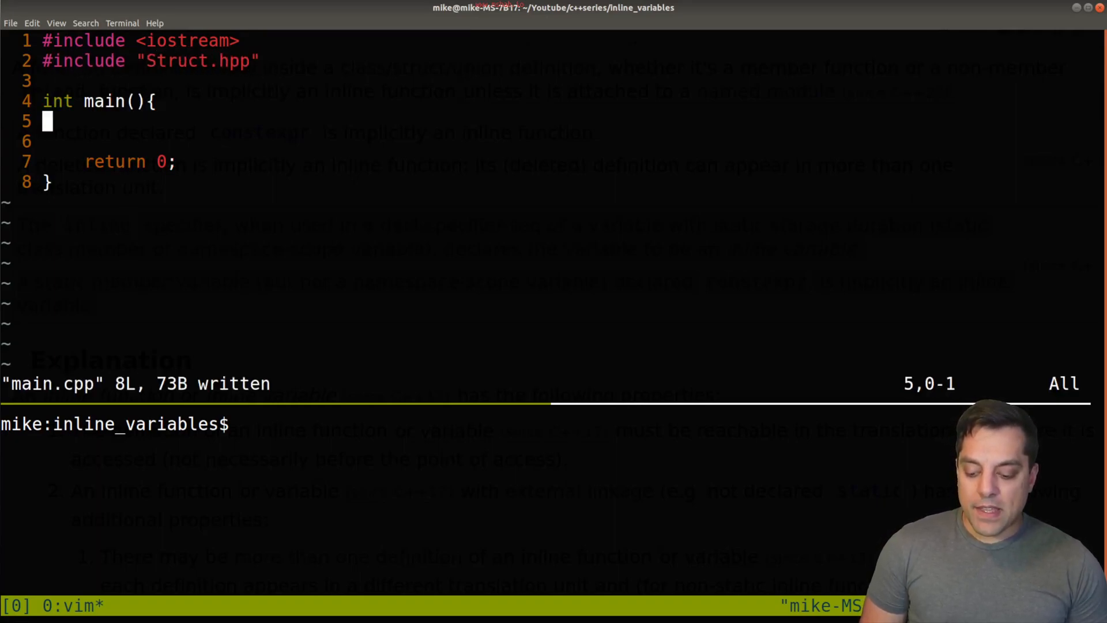
pyautogui.write(':vsplit')
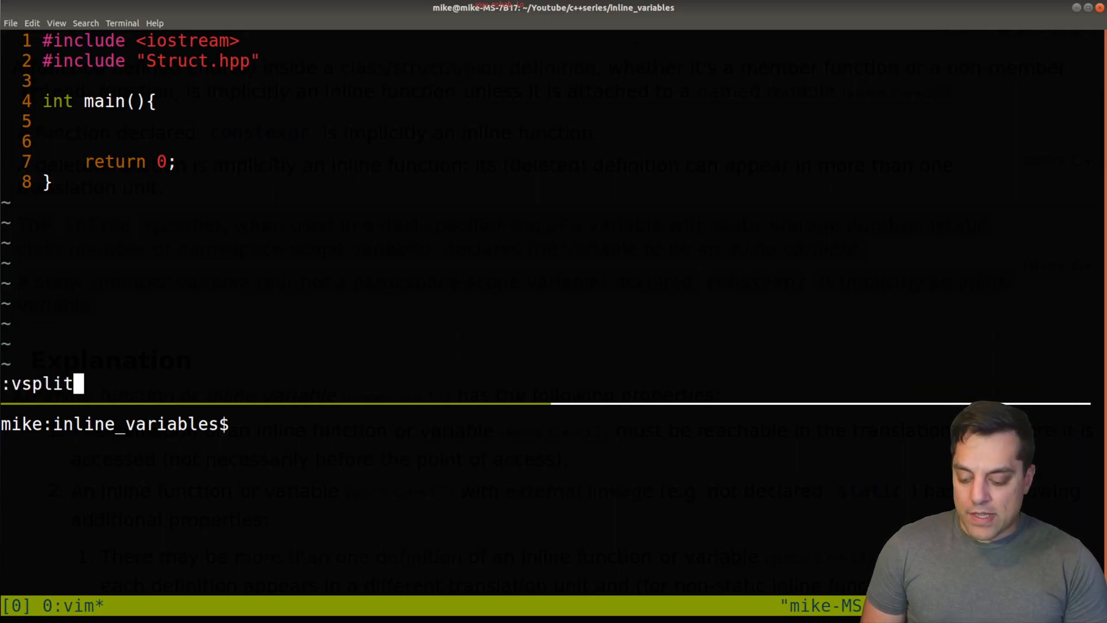
pyautogui.write('Struct.cpp')
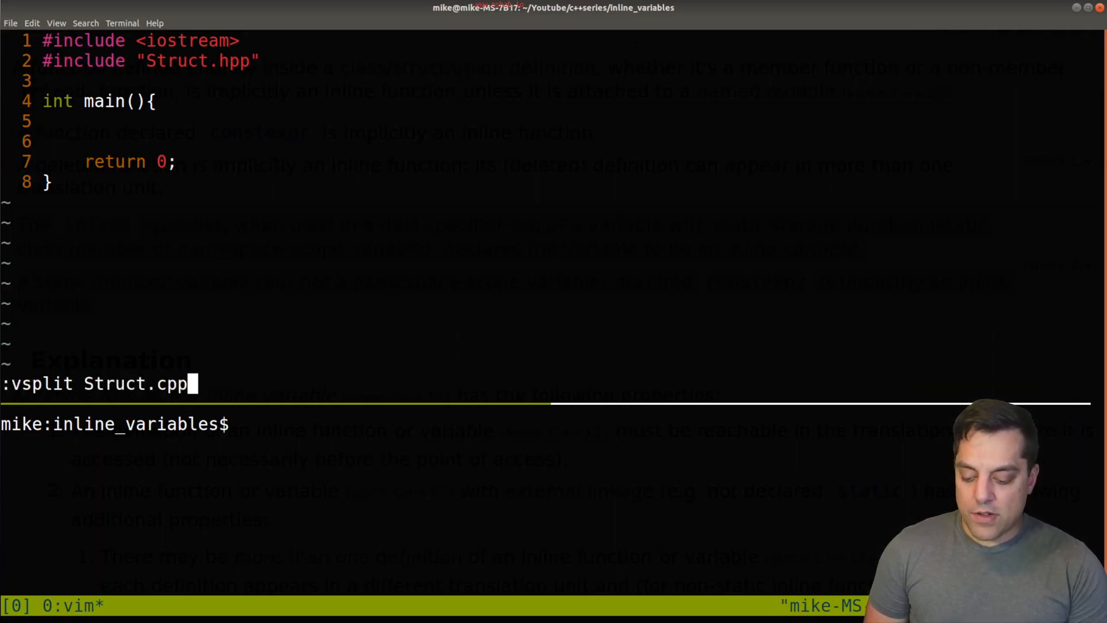
pyautogui.press('Return')
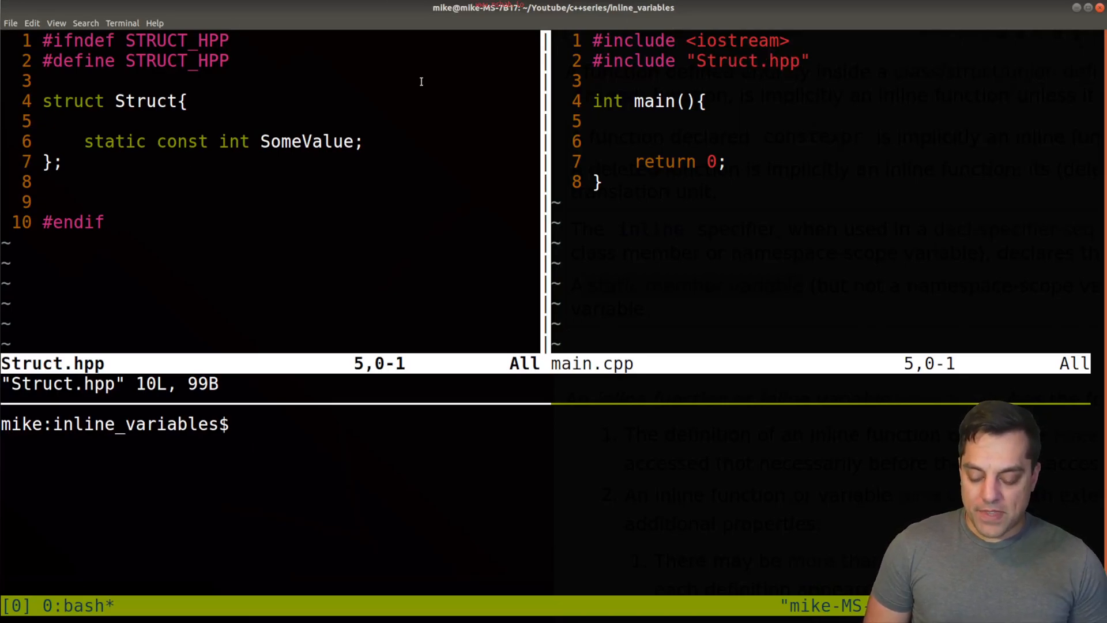
# - Compile main.cpp with g++ -std=c++20 into prog
pyautogui.write('g++ -st')
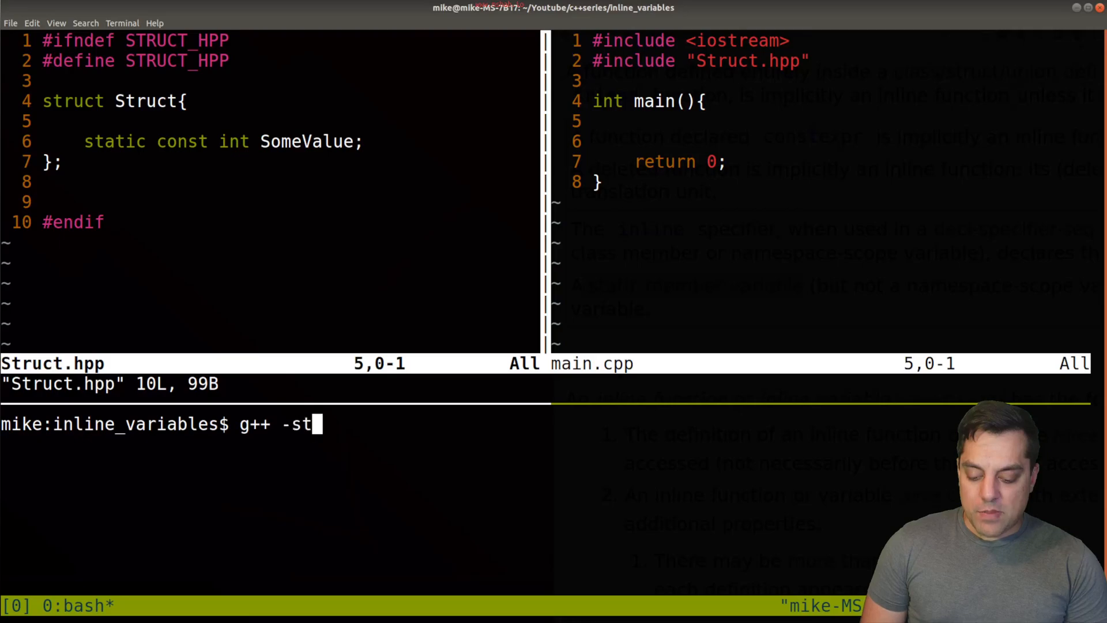
pyautogui.write('d=c++')
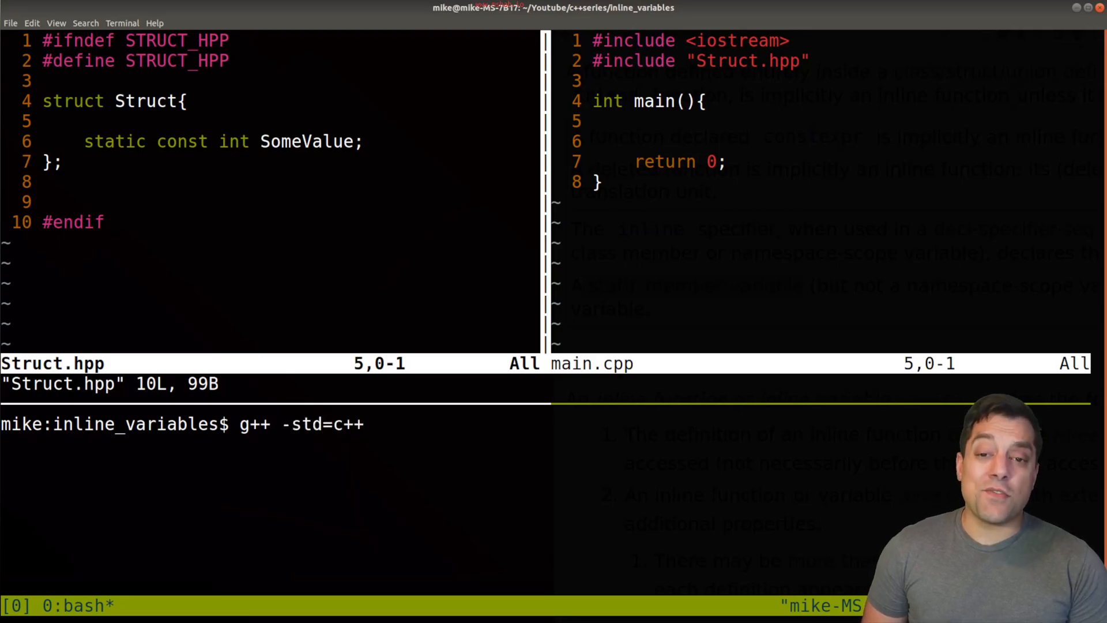
pyautogui.write('20')
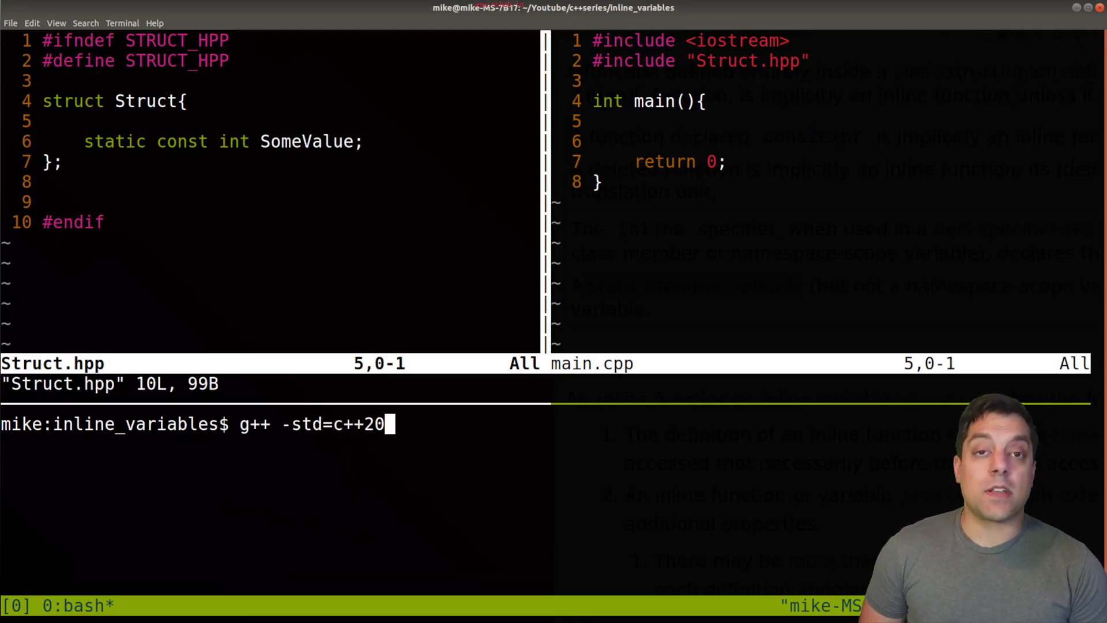
pyautogui.write('main.cpp -o prog')
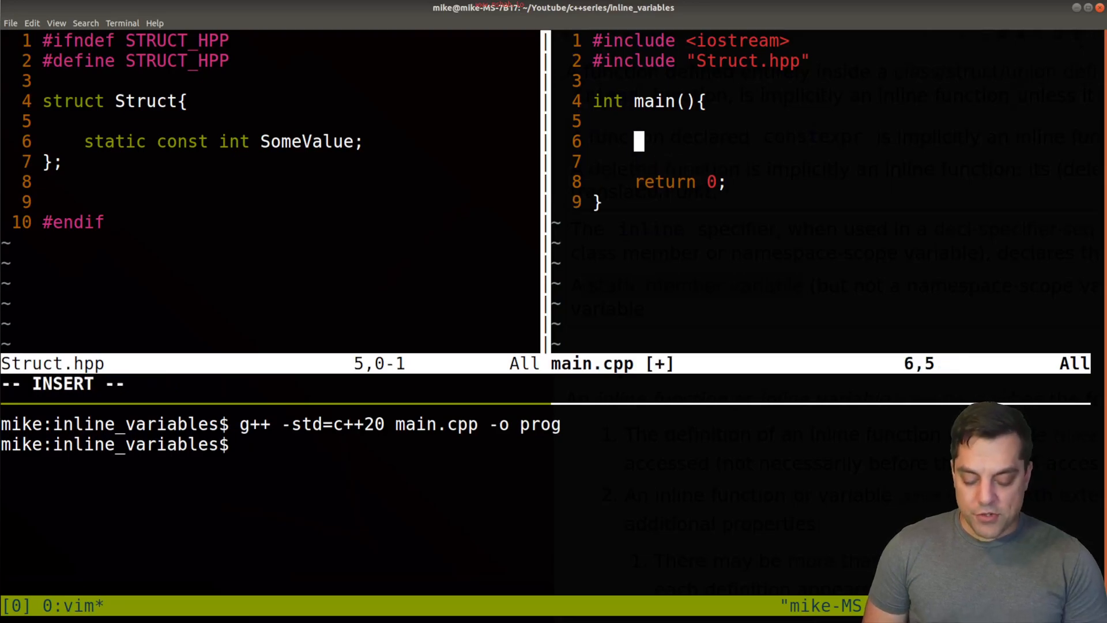
# - Declare Struct s; and print Struct::SomeValue followed by '\n' via std::cout in main
pyautogui.write('Struct s;')
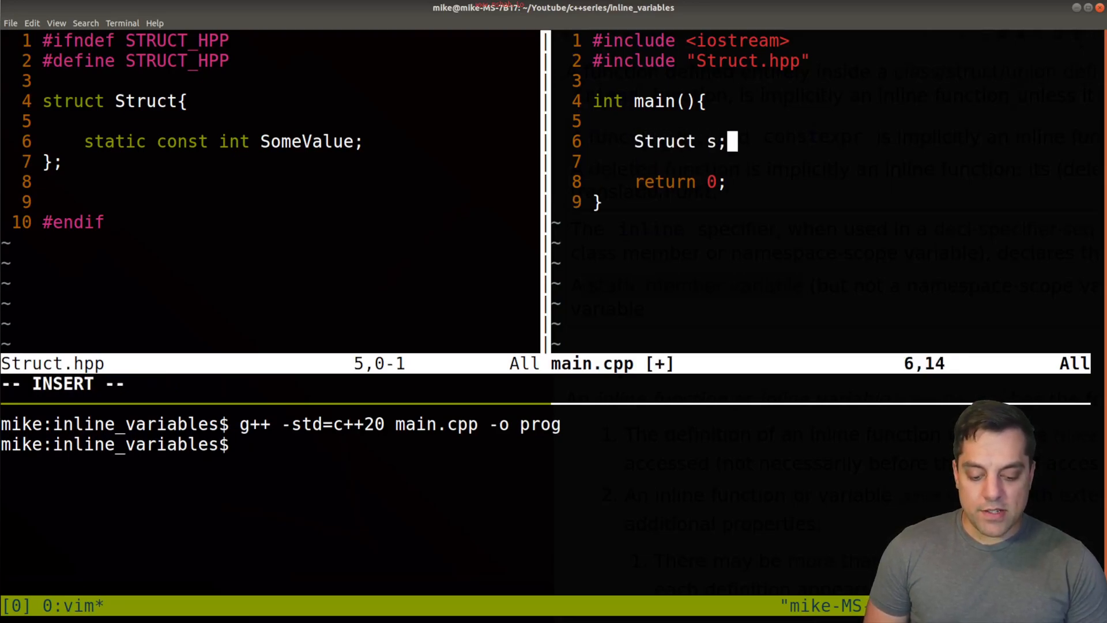
pyautogui.press('Enter')
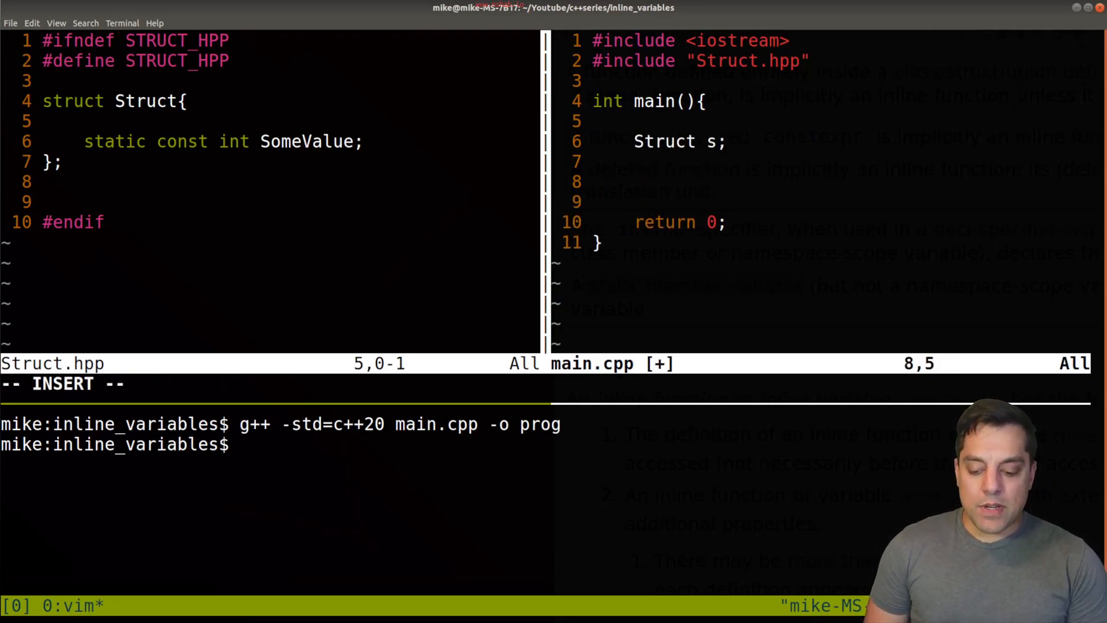
pyautogui.write('std::cout')
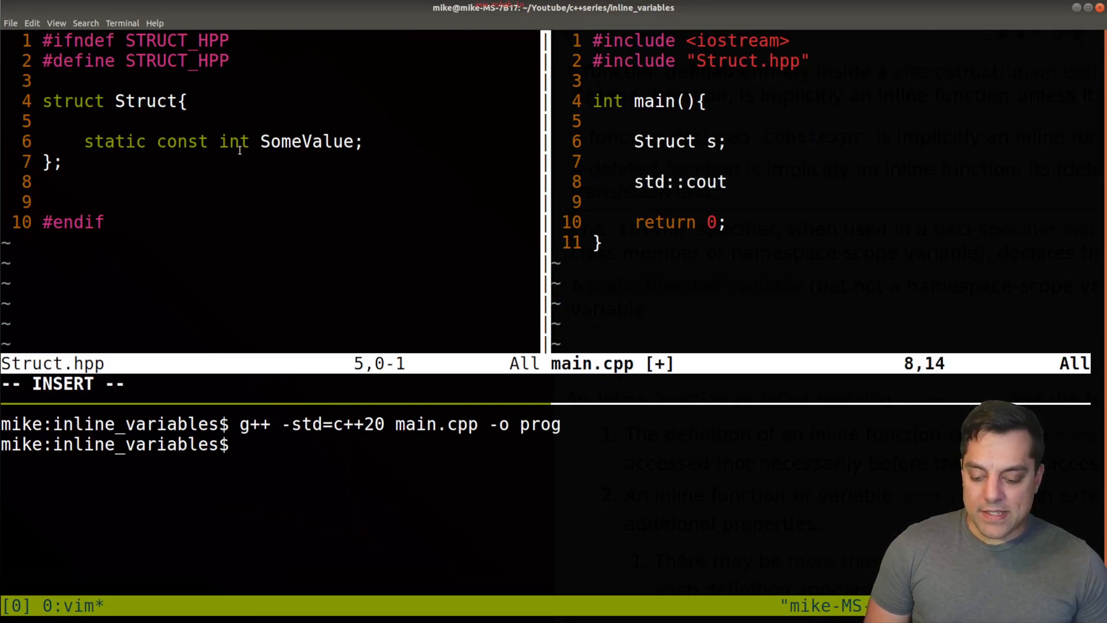
pyautogui.write('" "')
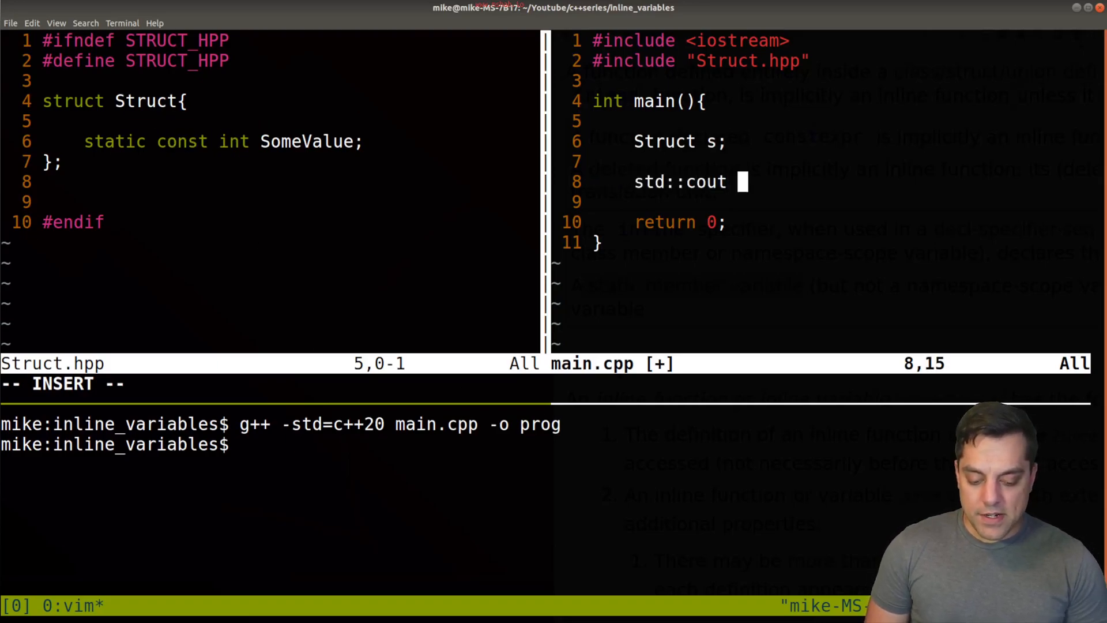
pyautogui.write('<< So')
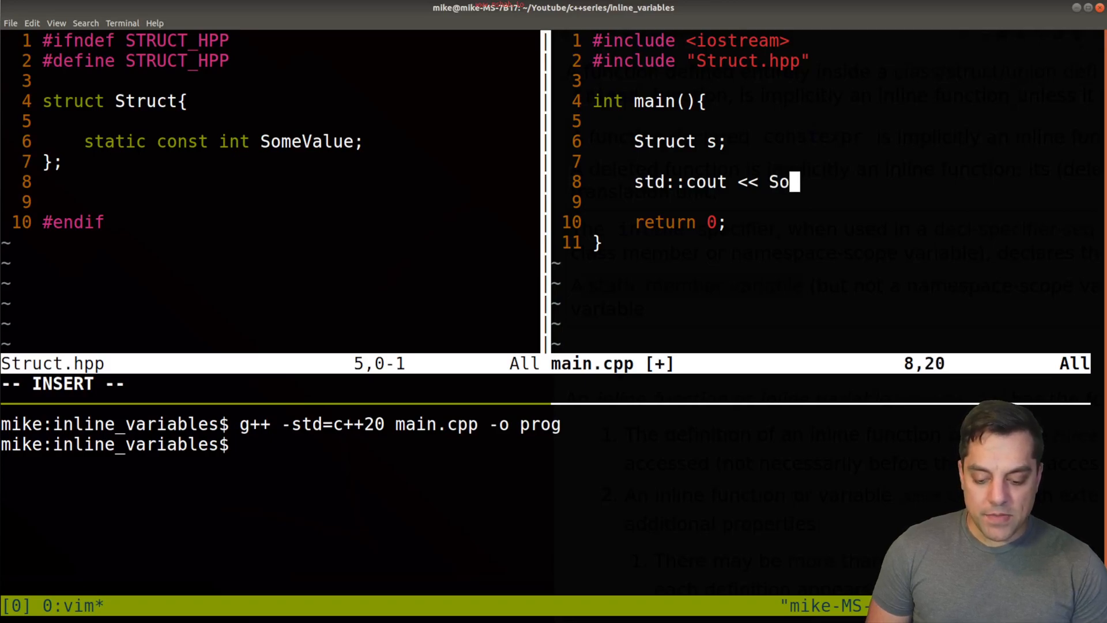
pyautogui.write('truct:')
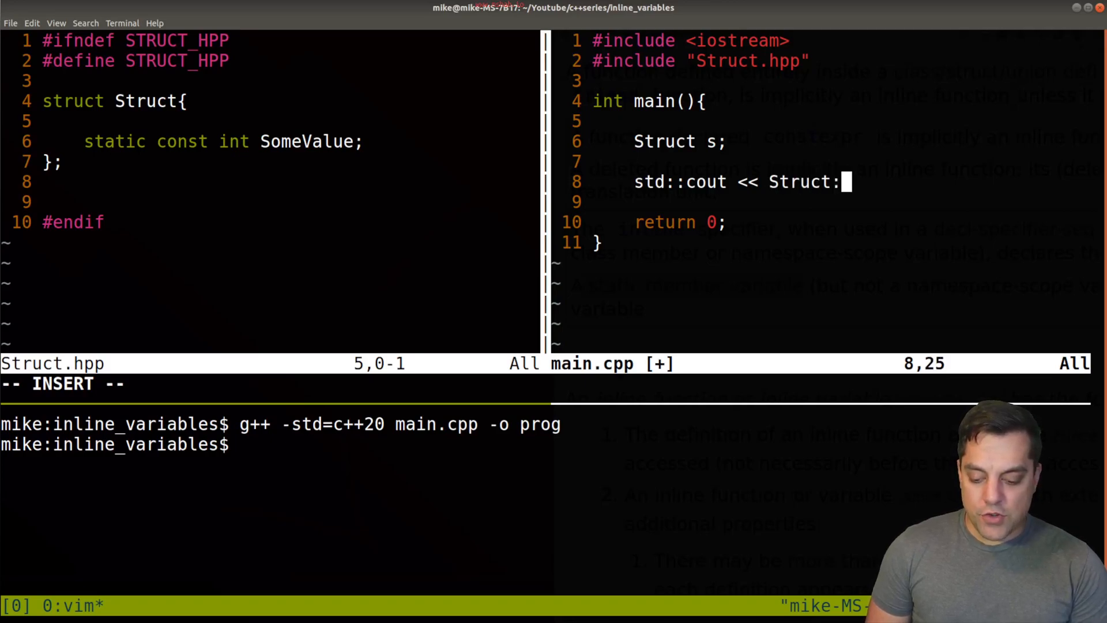
pyautogui.write(':SomeValue')
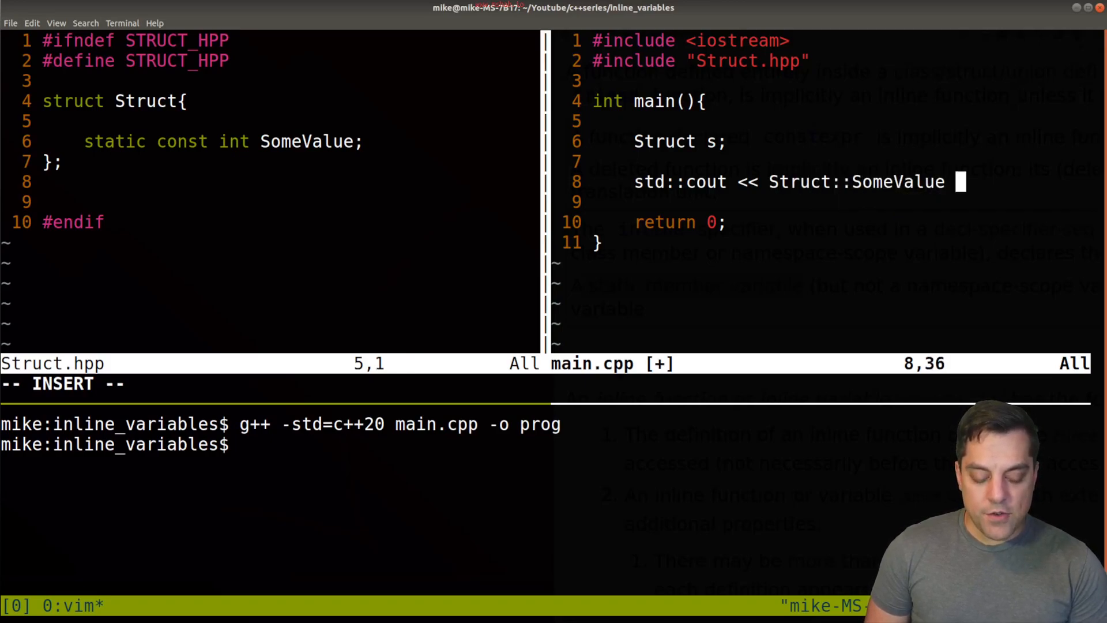
pyautogui.write("<< '\\n';")
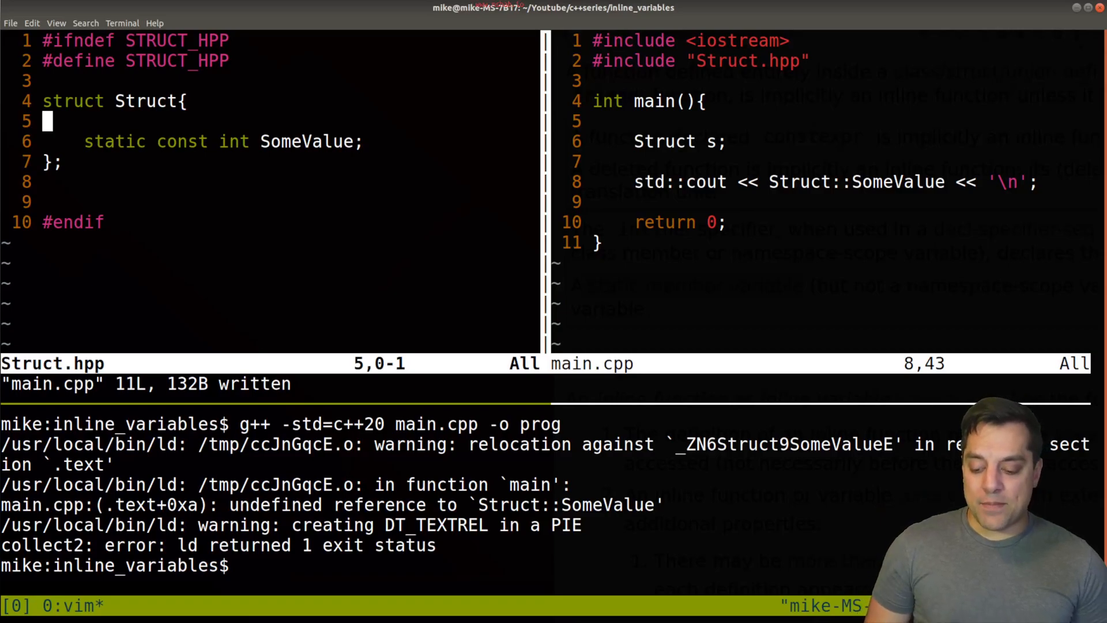
# - Give SomeValue the in-class initializer =8 in Struct.hpp and rebuild main.cpp
pyautogui.write('=')
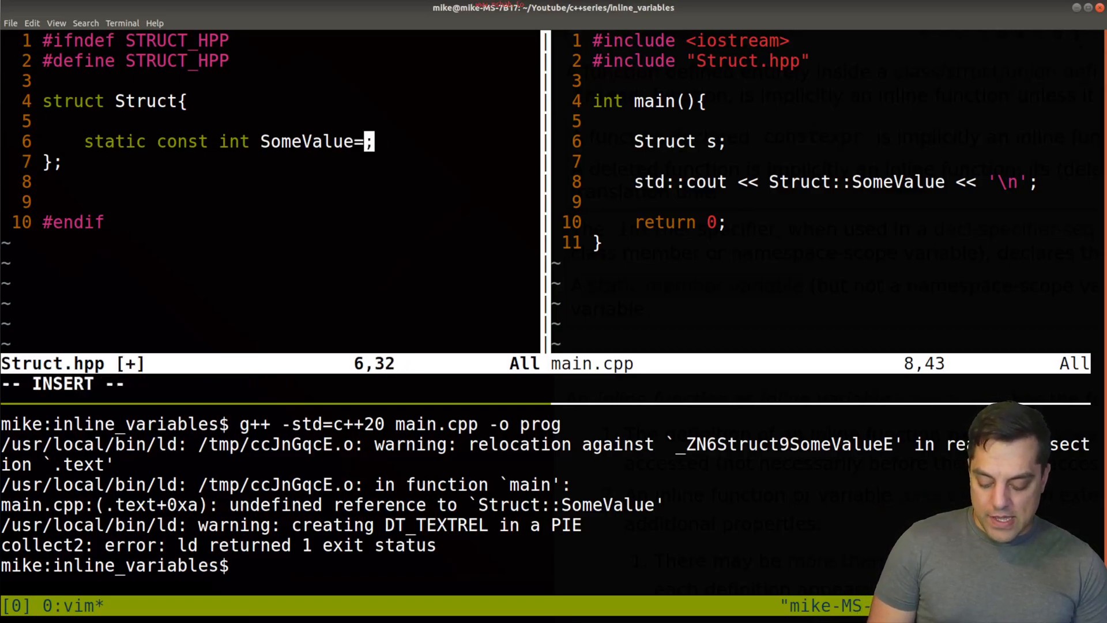
pyautogui.write('8')
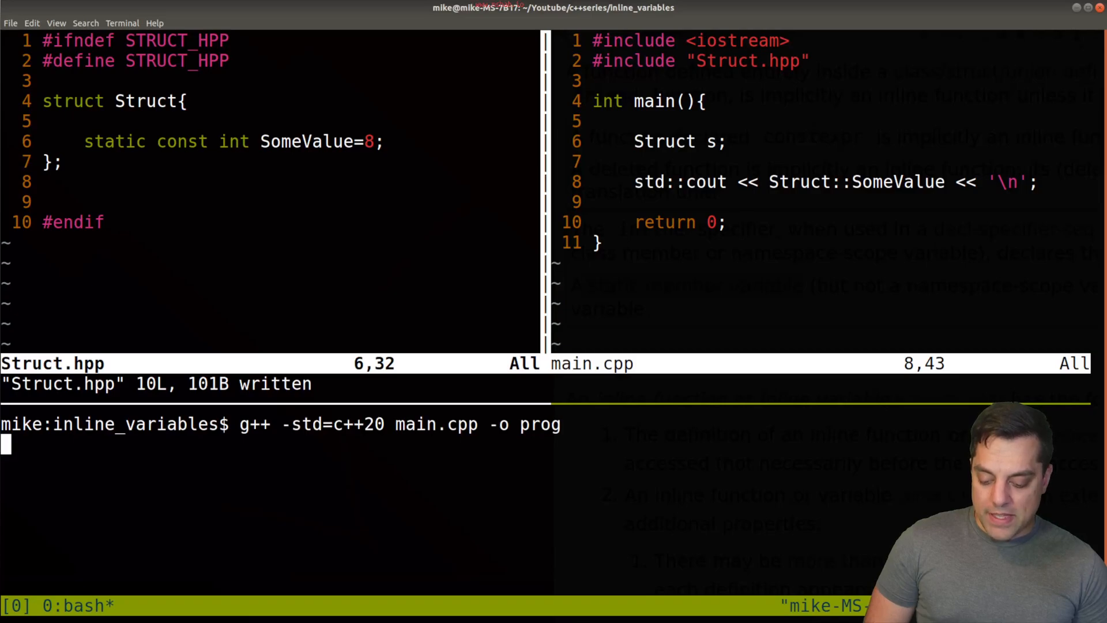
pyautogui.press('Return')
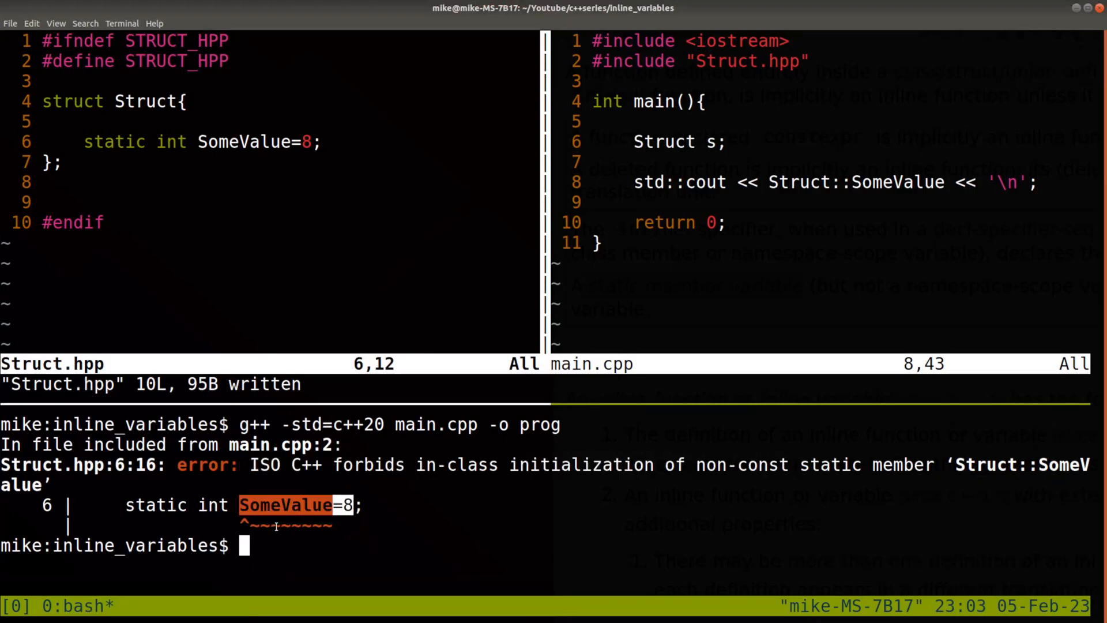
# - Highlight SomeValue in the in-class initialization error and start a :split for Struct.cpp
pyautogui.doubleClick(170, 142)
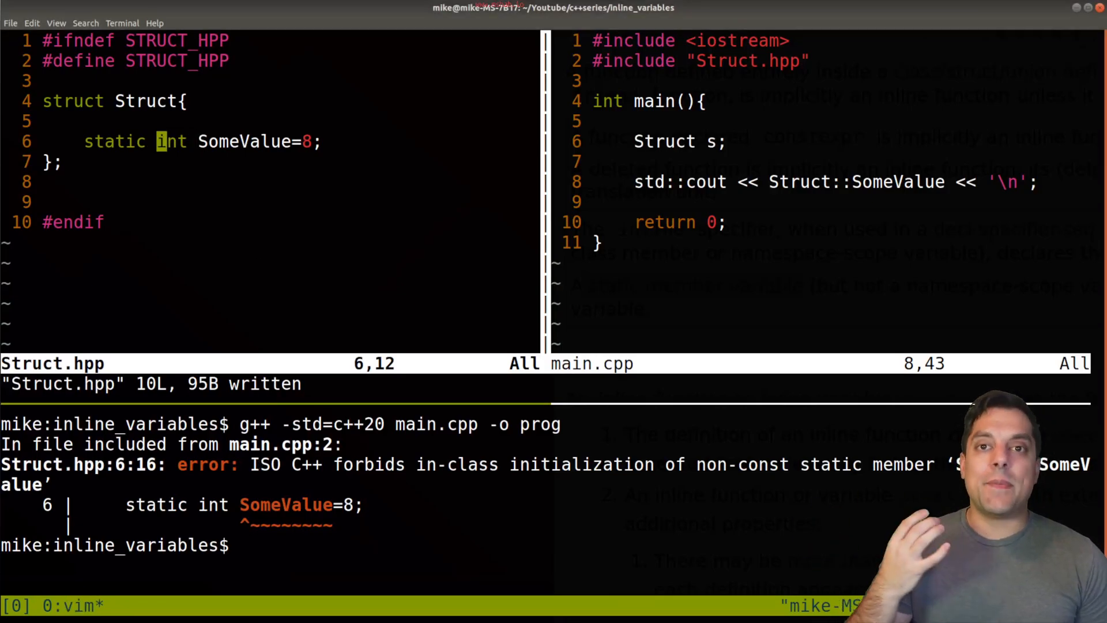
pyautogui.write(':spit')
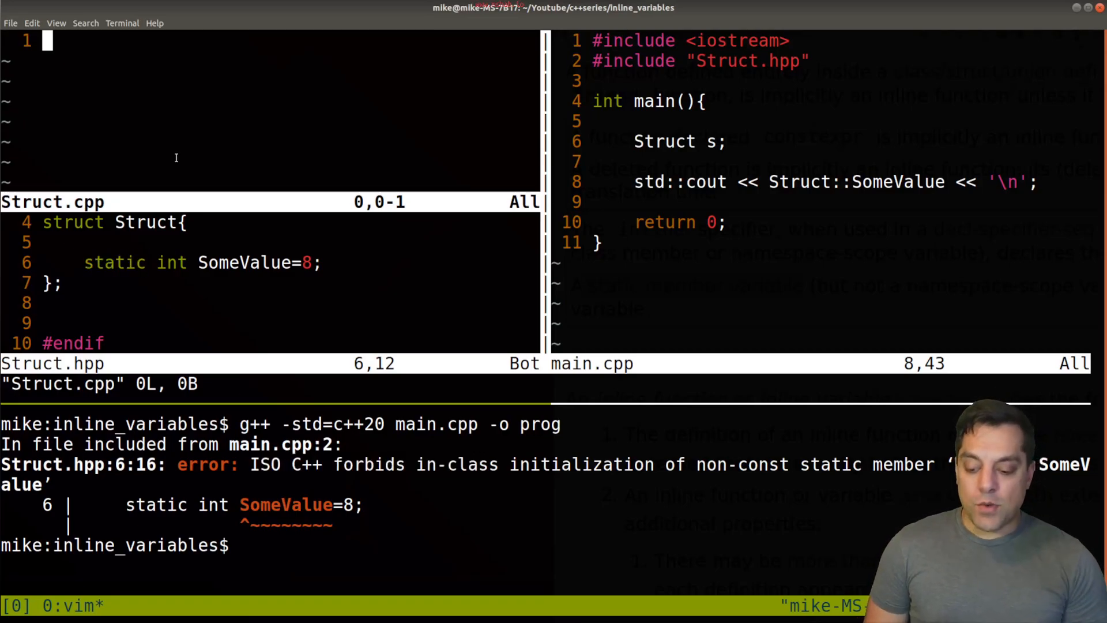
# - Write Struct.cpp including Struct.hpp and defining int Struct::SomeValue = 63
pyautogui.write('#inc')
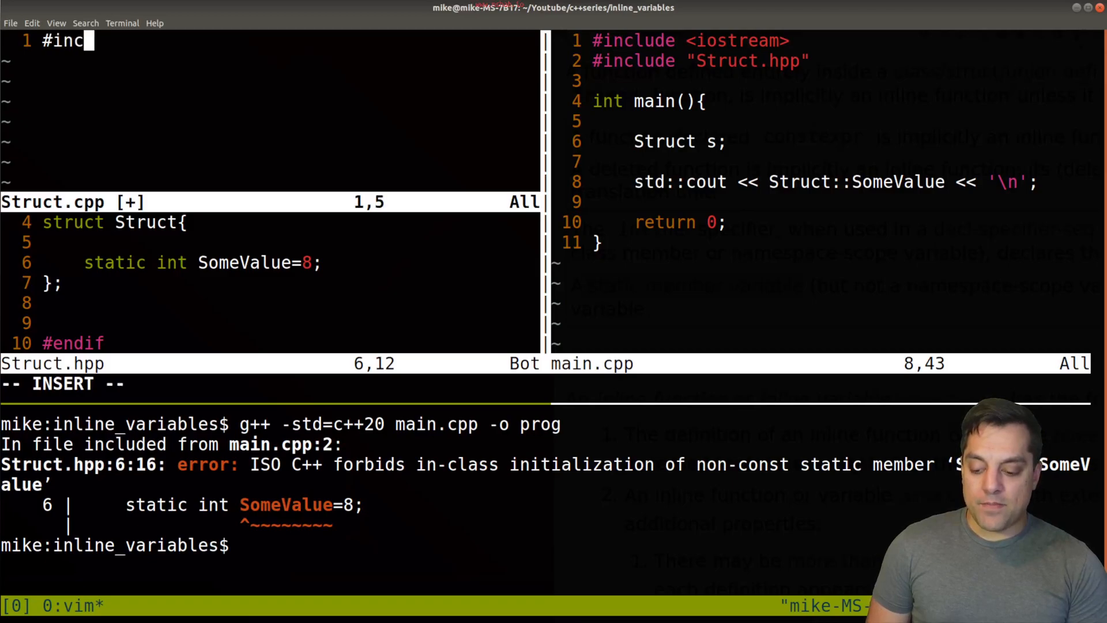
pyautogui.write('lude "Struct.hpp"')
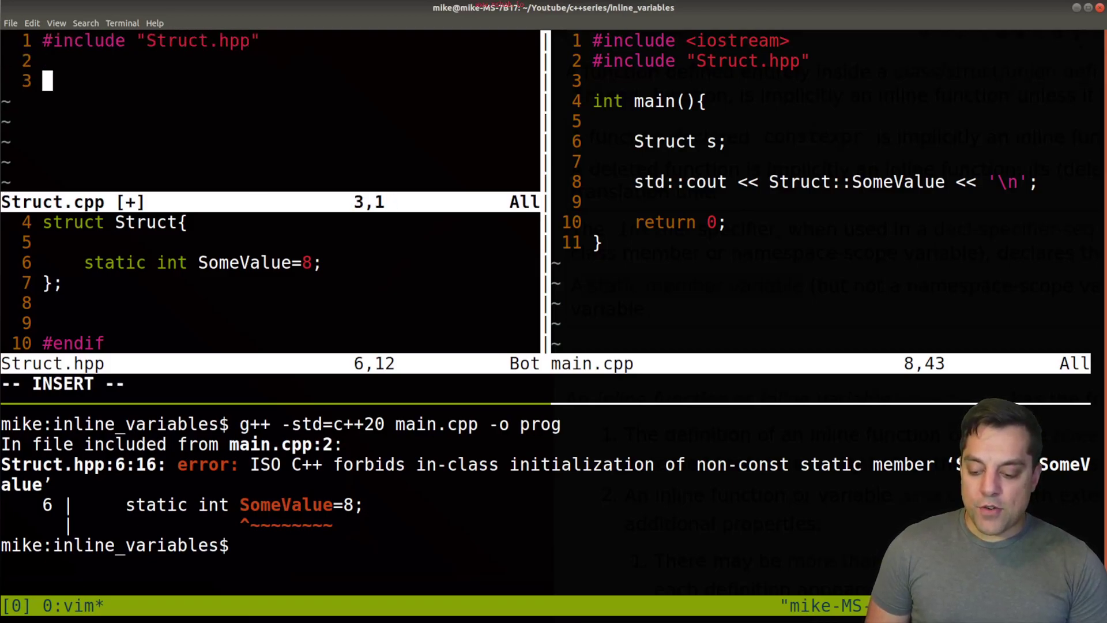
pyautogui.write('int S')
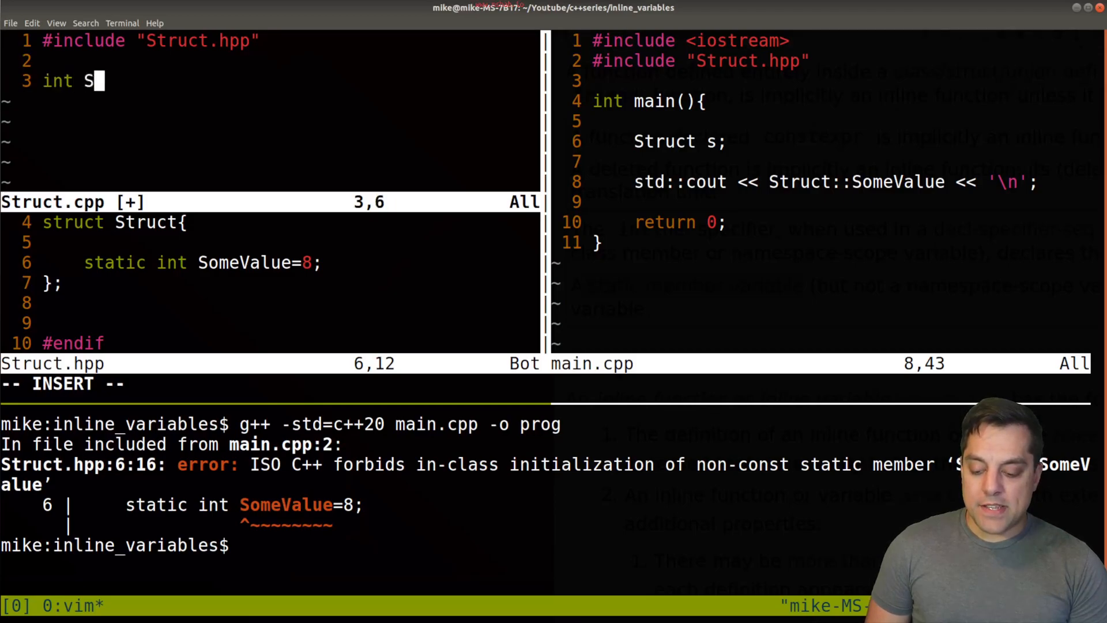
pyautogui.write('truct::Som')
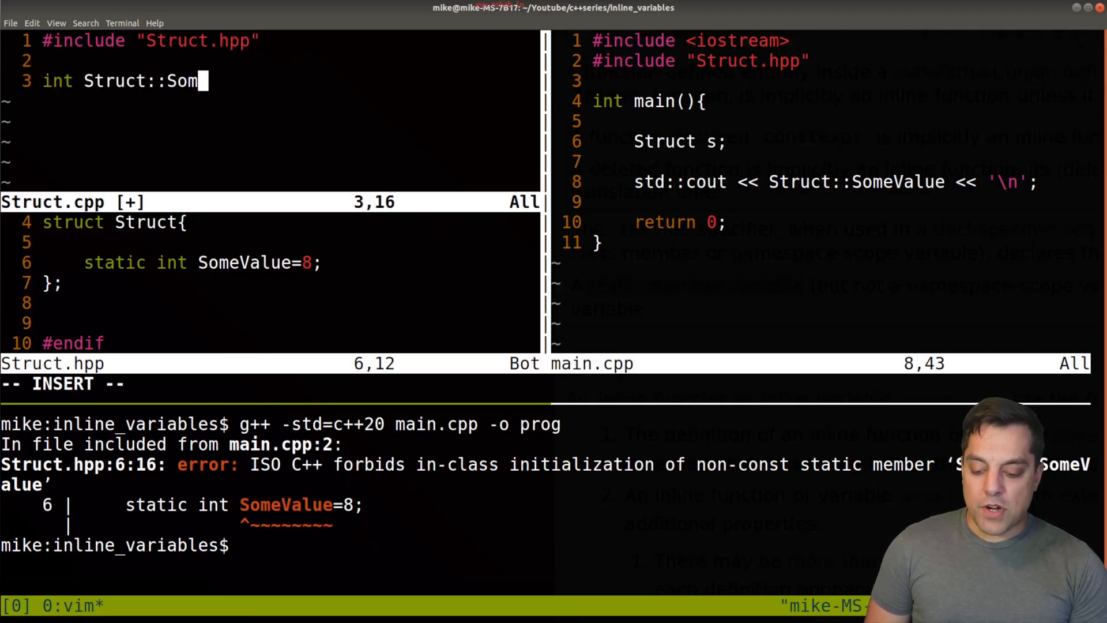
pyautogui.write('eValue=8;')
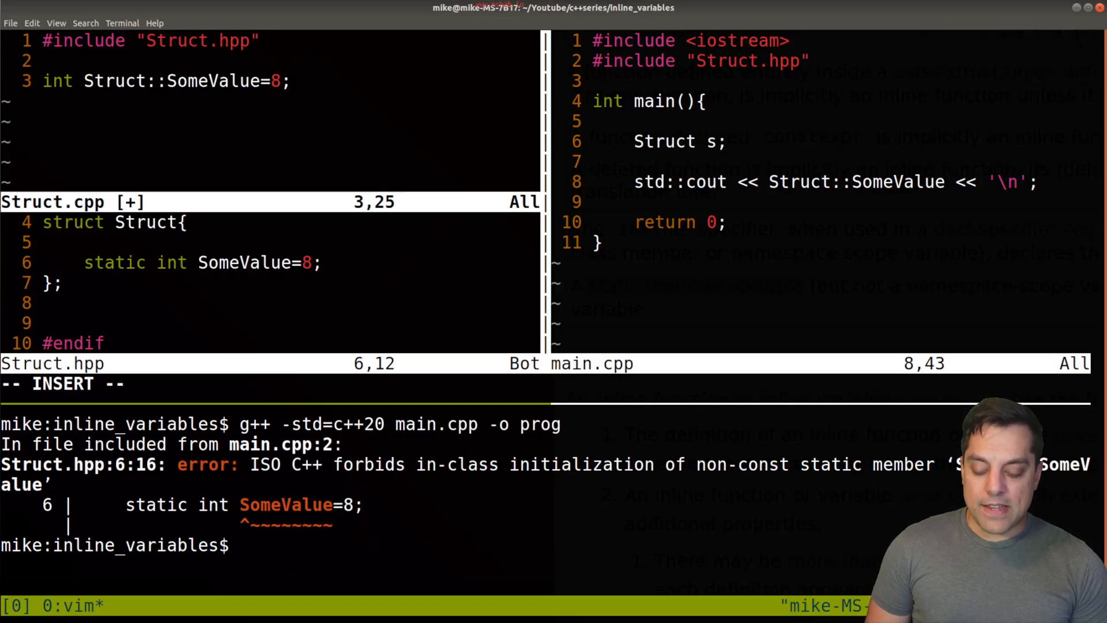
pyautogui.write('63')
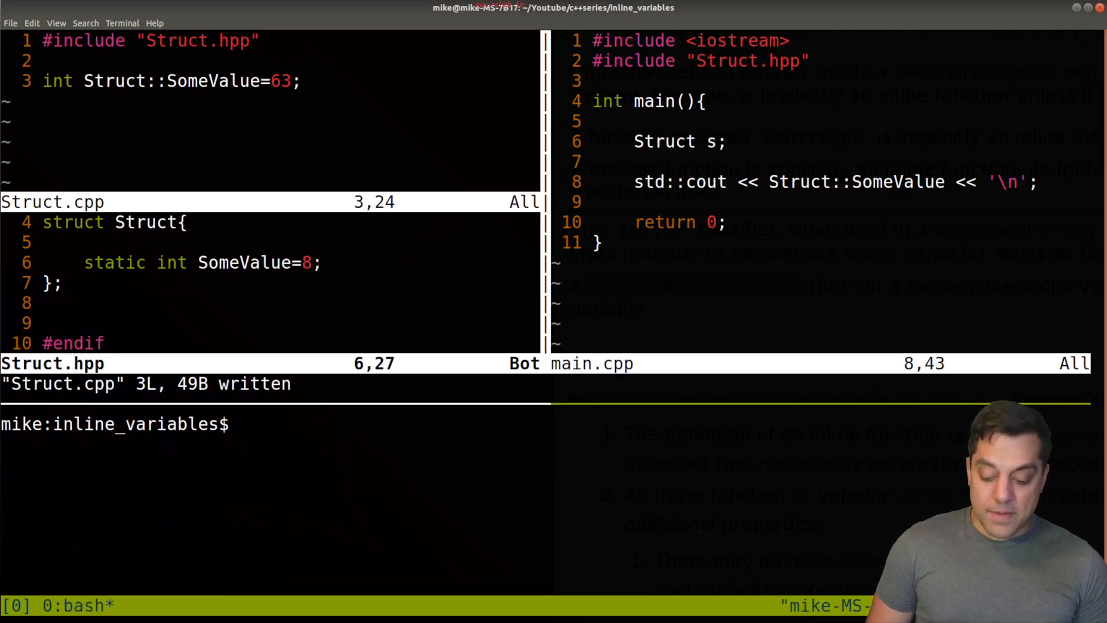
# - Build main.cpp with Struct.cpp using g++ -std=c++20 and run ./prog, printing 63
pyautogui.write('g++ -std=c++20 main.cpp -o prog')
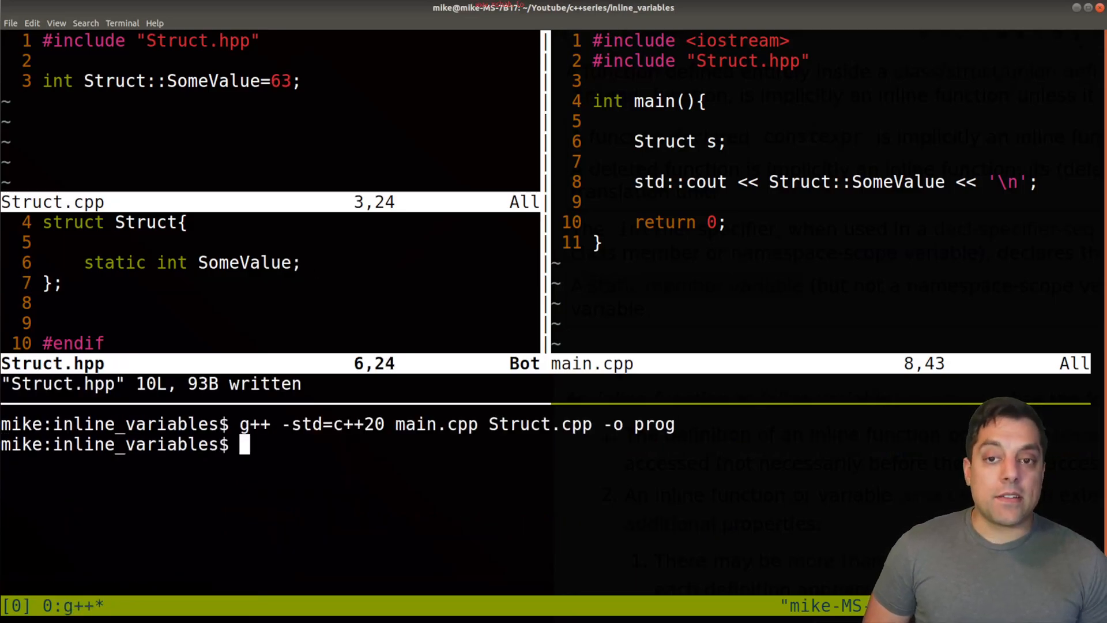
pyautogui.write('./prog')
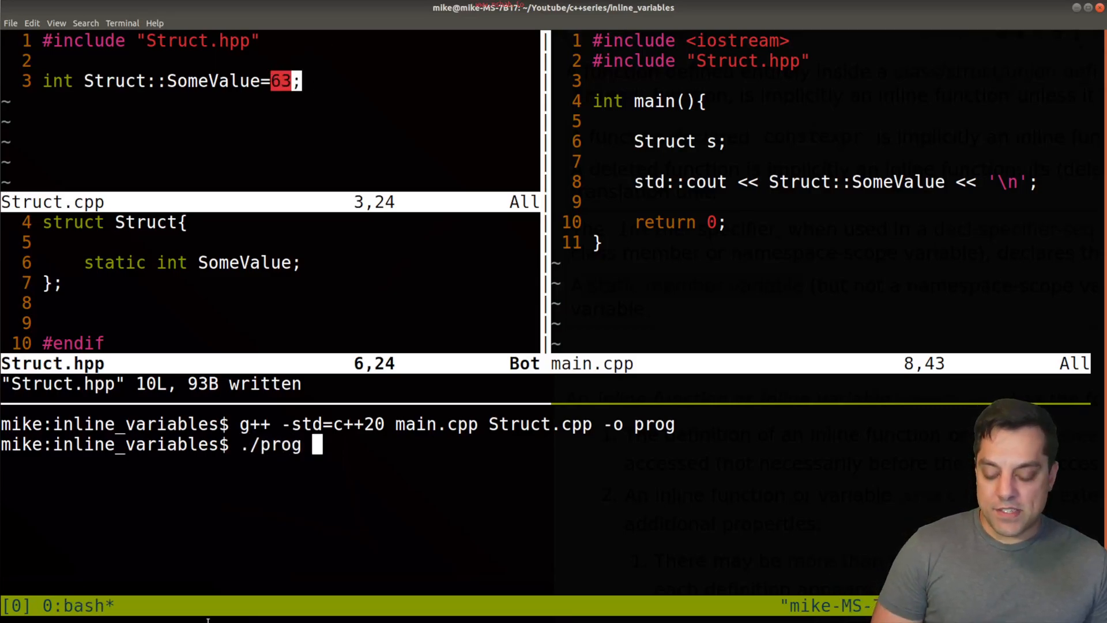
pyautogui.press('Return')
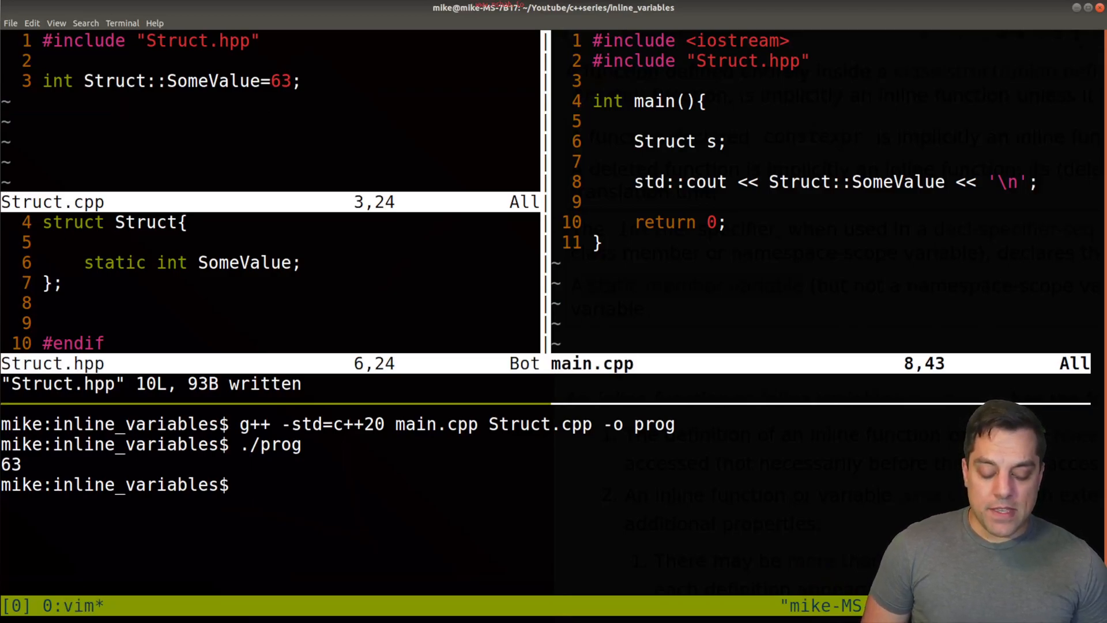
# - Assign Struct::SomeValue = 94 in main.cpp before printing, then begin editing the header declaration
pyautogui.press('o')
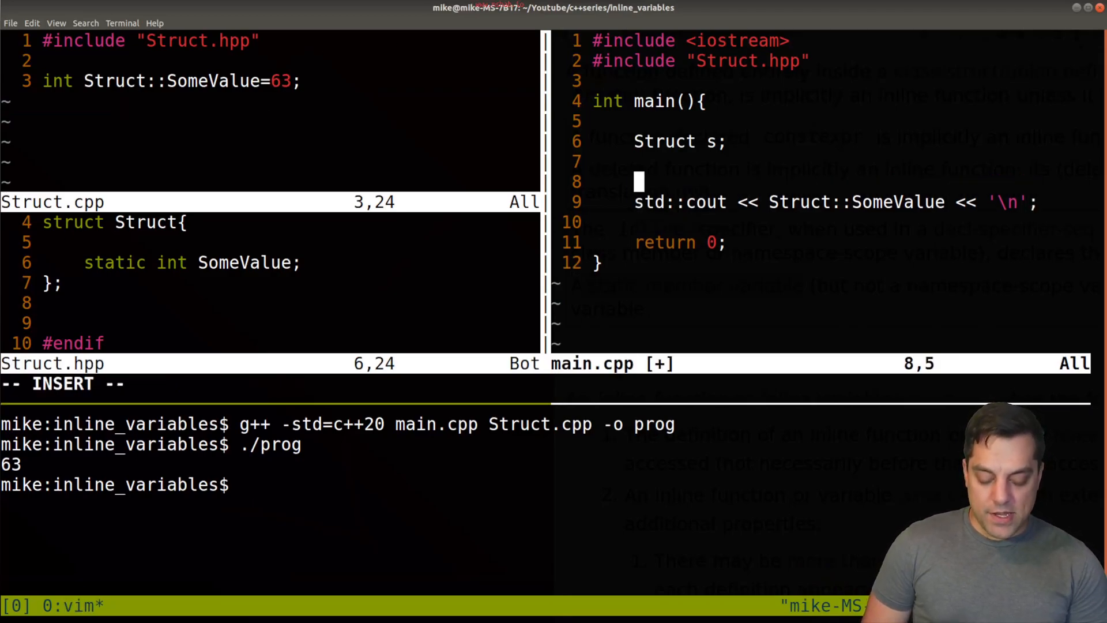
pyautogui.write('Struct::SomeValue = 94;')
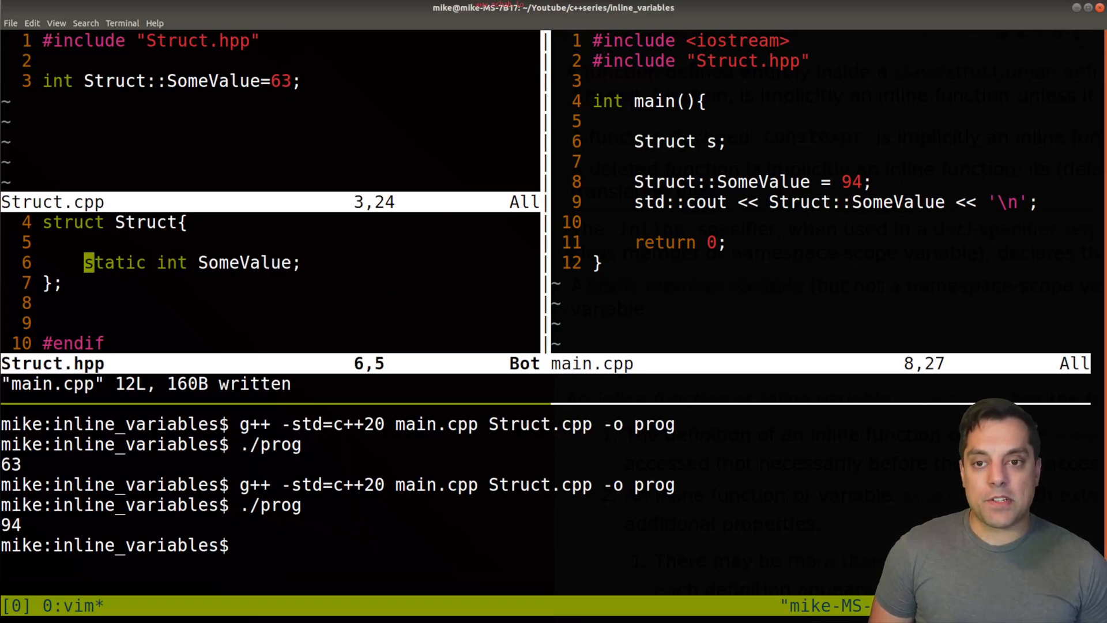
pyautogui.press('i')
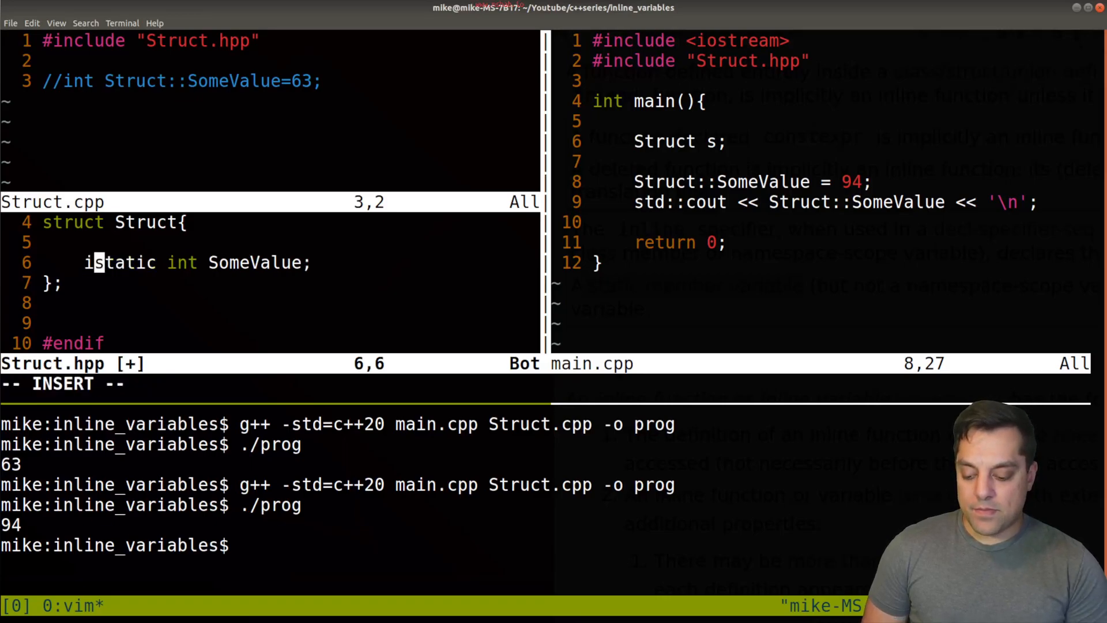
# - Make SomeValue an inline static int = 63 in Struct.hpp, rebuild, and run ./prog
pyautogui.write('inline')
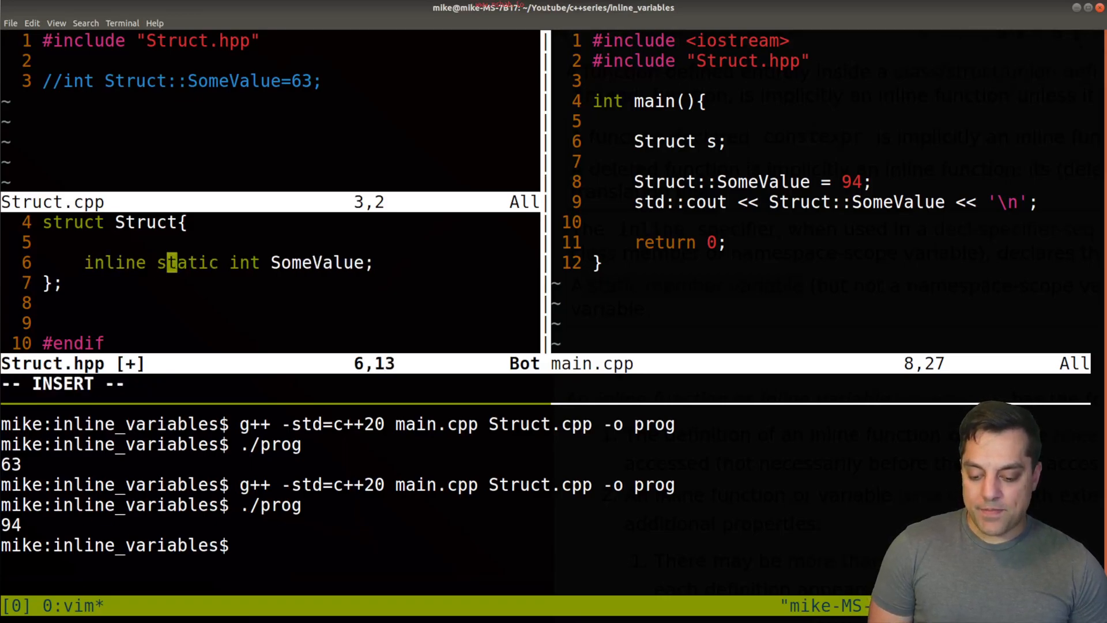
pyautogui.write('=63')
pyautogui.click(821, 181)
pyautogui.write('//    ')
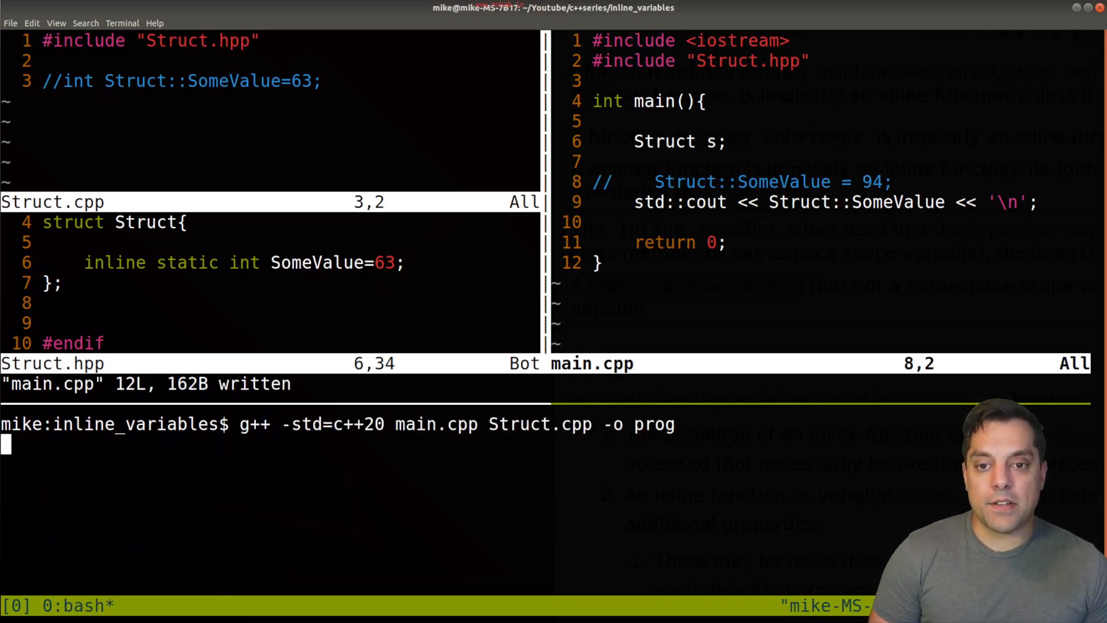
pyautogui.press('Return')
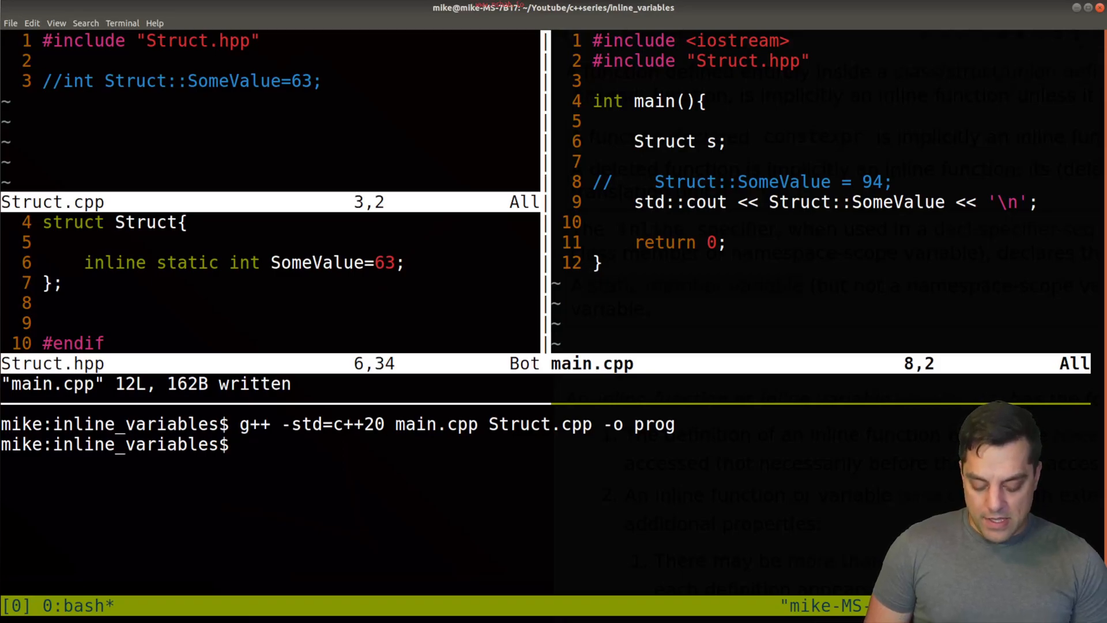
pyautogui.write('./prog')
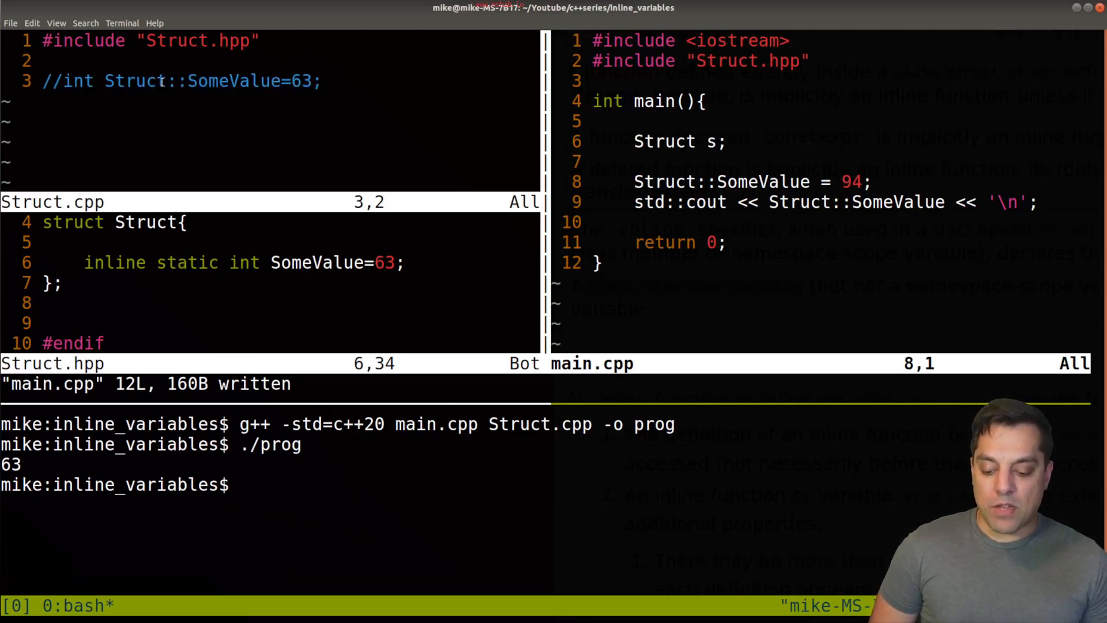
# - Change the header initializer to 67, comment out main's assignment, rebuild and run ./prog printing 67
pyautogui.write('./prog')
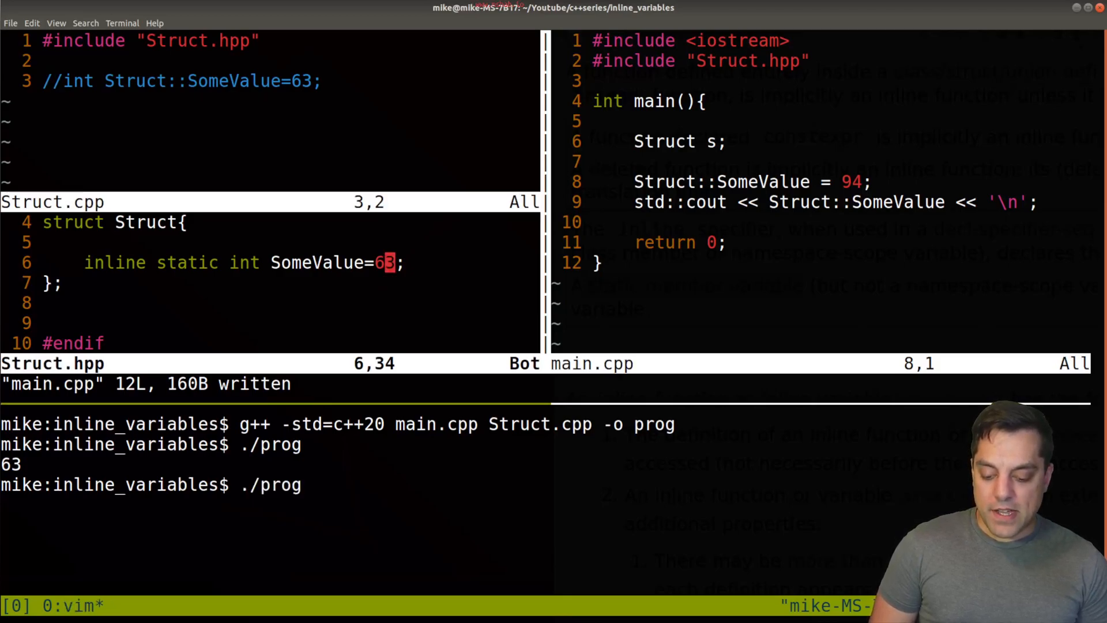
pyautogui.write('7')
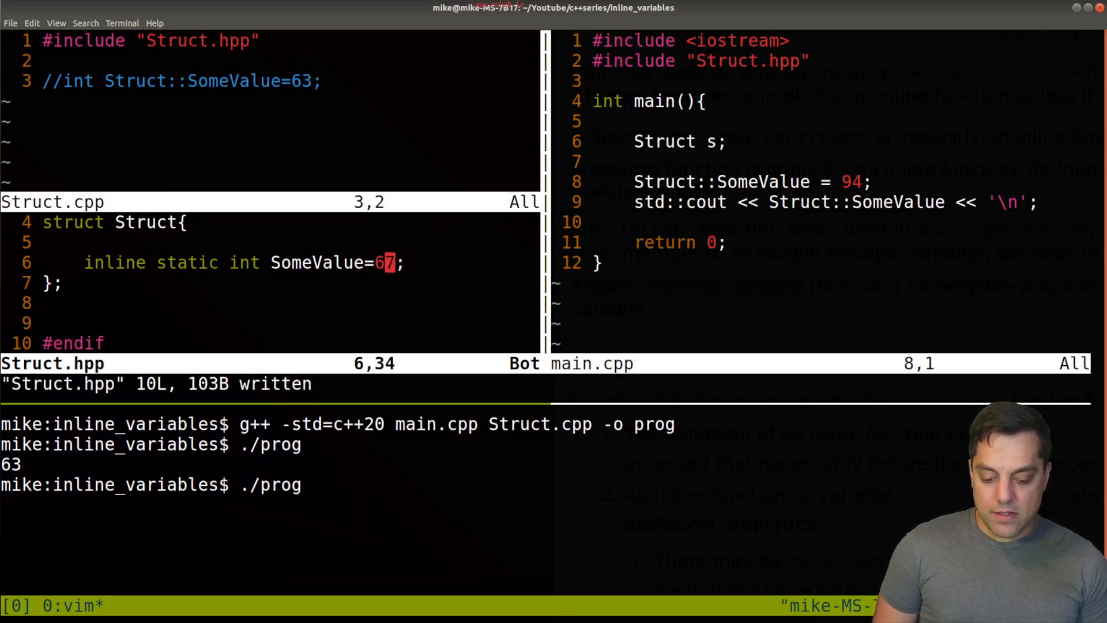
pyautogui.write('//')
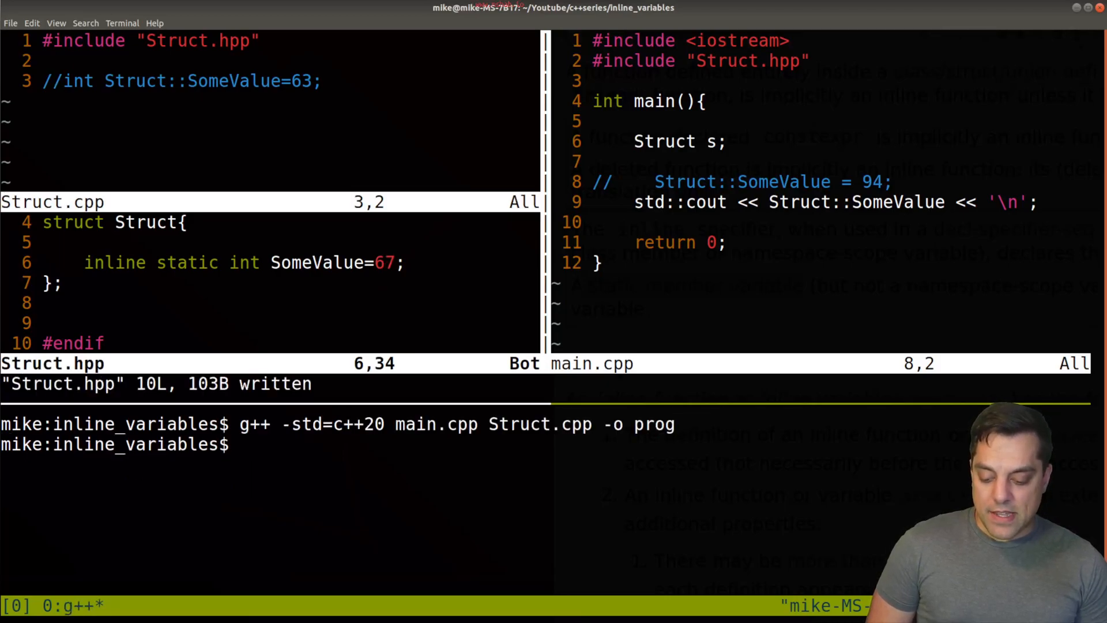
pyautogui.write('./prog')
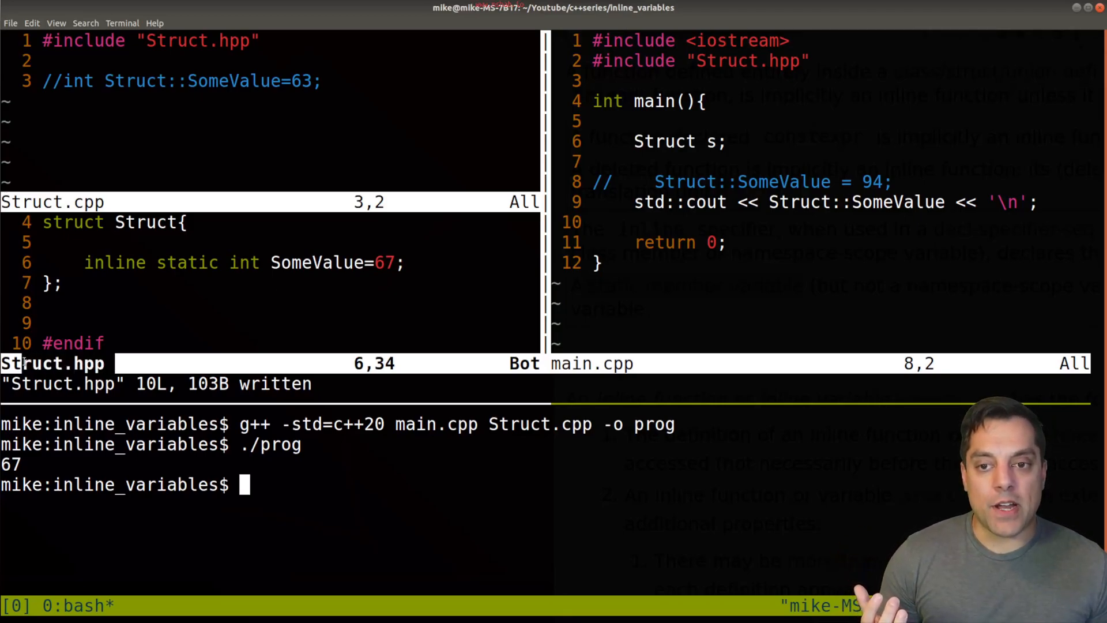
pyautogui.moveTo(336, 461)
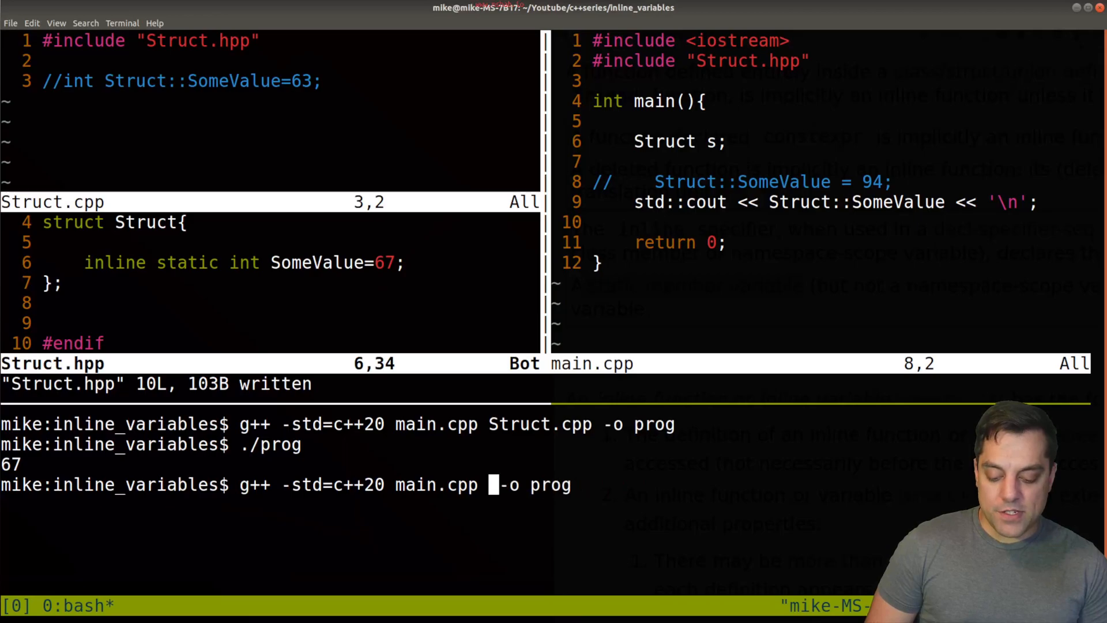
# - Build prog from main.cpp alone with g++ -std=c++20, without Struct.cpp
pyautogui.press('Return')
pyautogui.write('./prog')
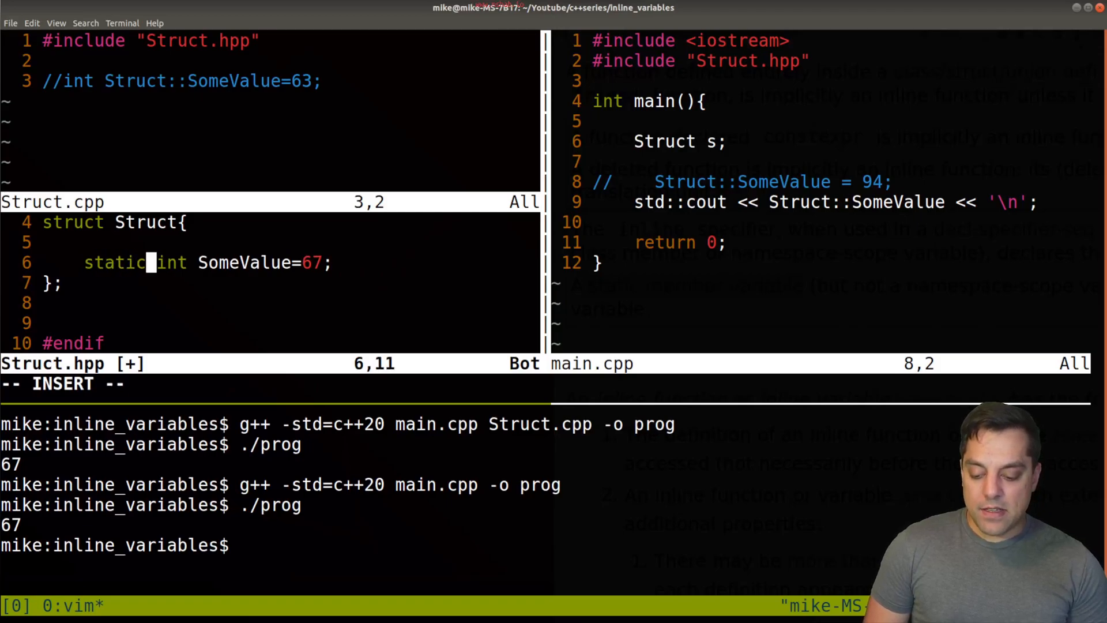
# - Declare SomeValue static constexpr and run ./prog, which still prints 67
pyautogui.write('constexpr')
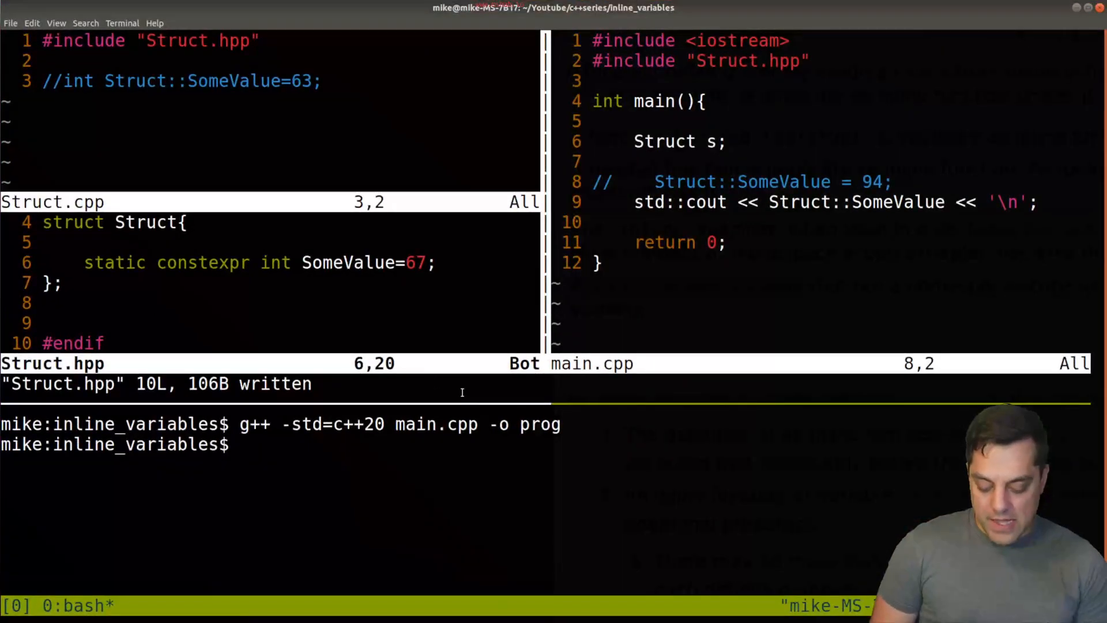
pyautogui.write('./prog')
pyautogui.click(270, 263)
pyautogui.write('inline ')
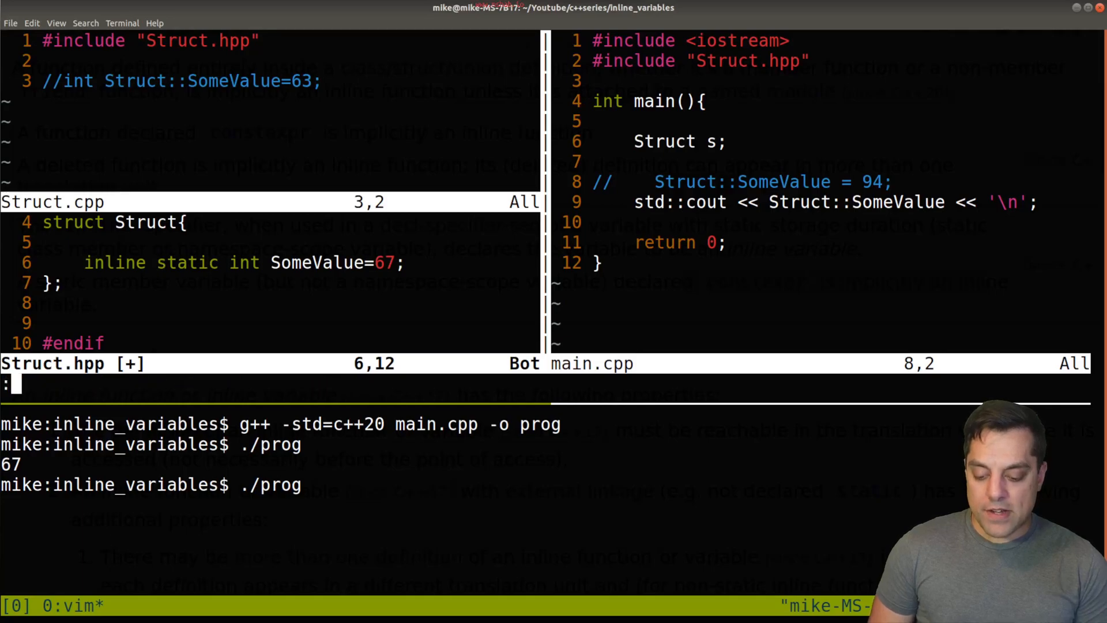
# - Edit the SomeValue declaration to a const-qualified static member in Struct.hpp
pyautogui.press('i')
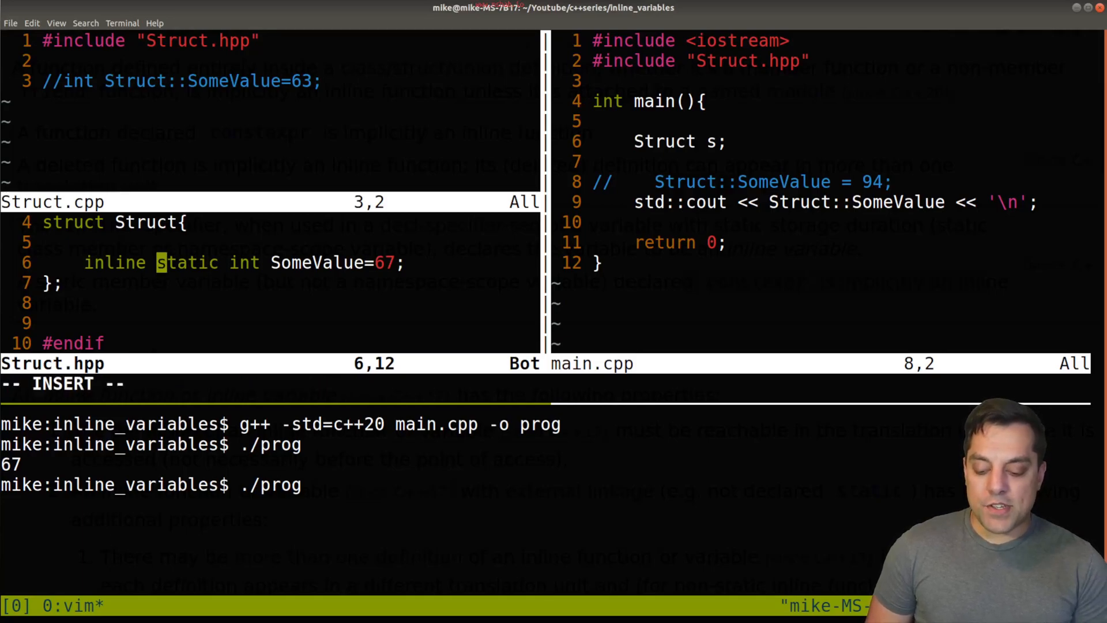
pyautogui.write('const')
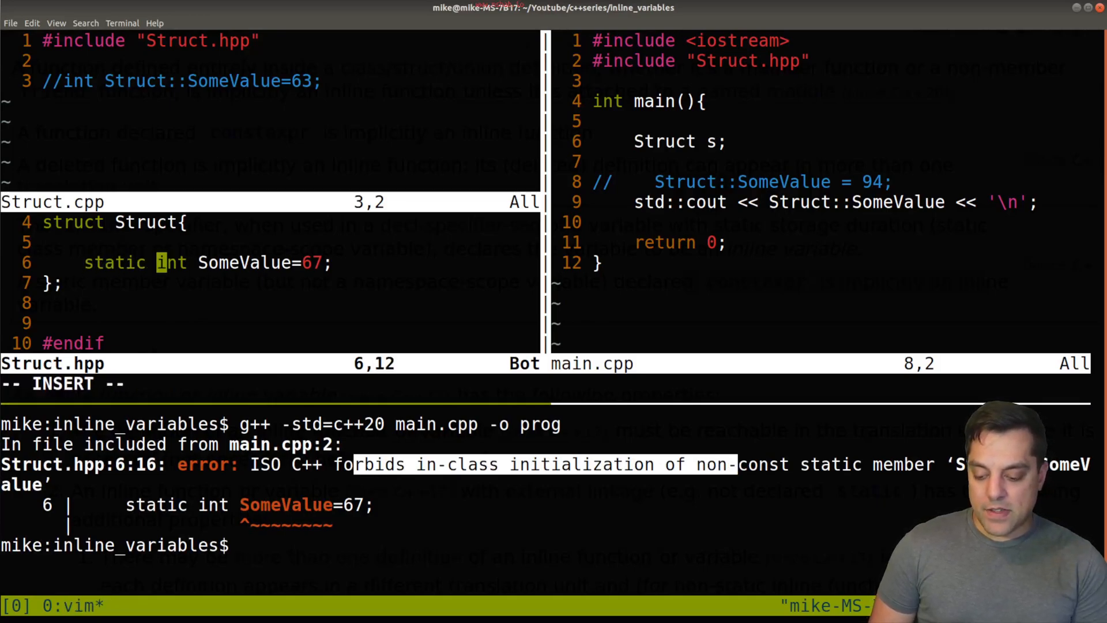
# - Build with static const int SomeValue, then change the declaration to inline static int
pyautogui.write('const')
pyautogui.click(554, 545)
pyautogui.write('g++ -std=c++20 main.cpp -o prog')
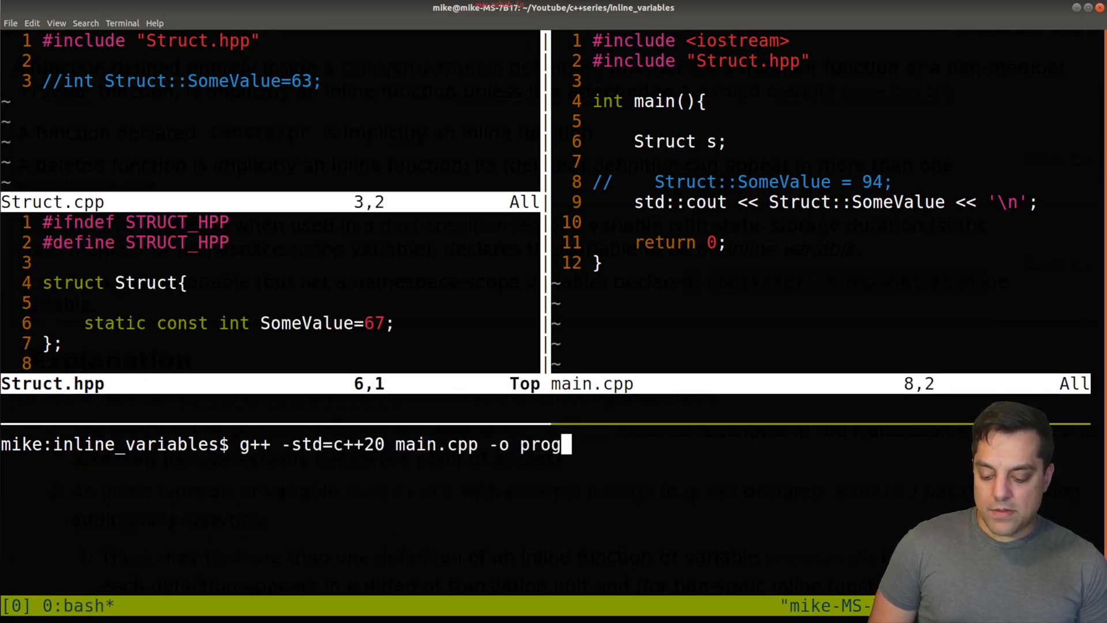
pyautogui.press('Enter')
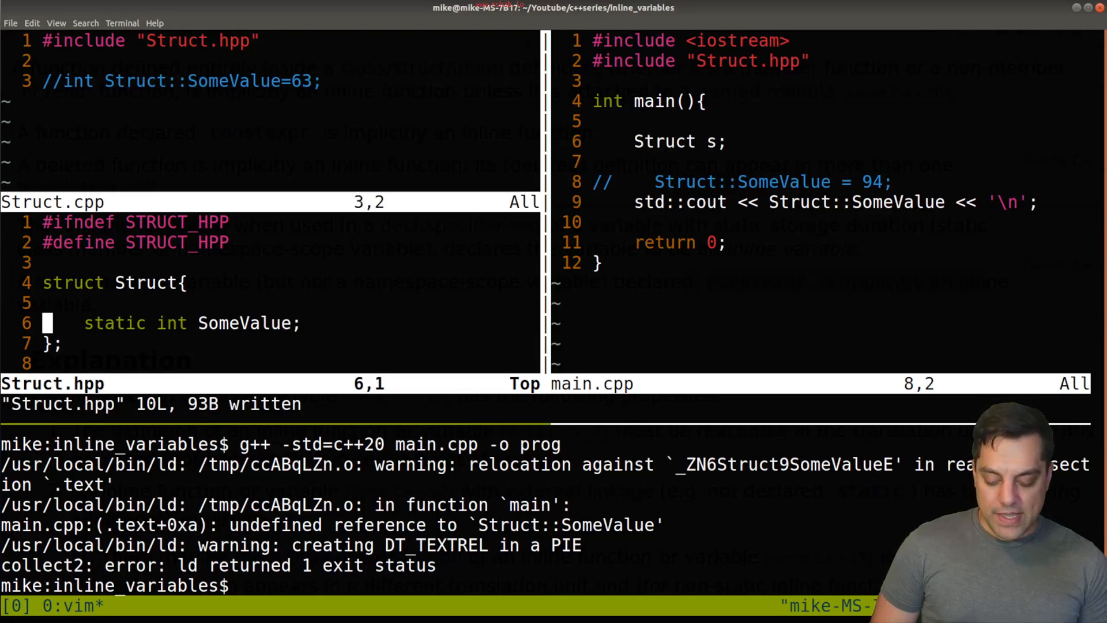
pyautogui.write('inline')
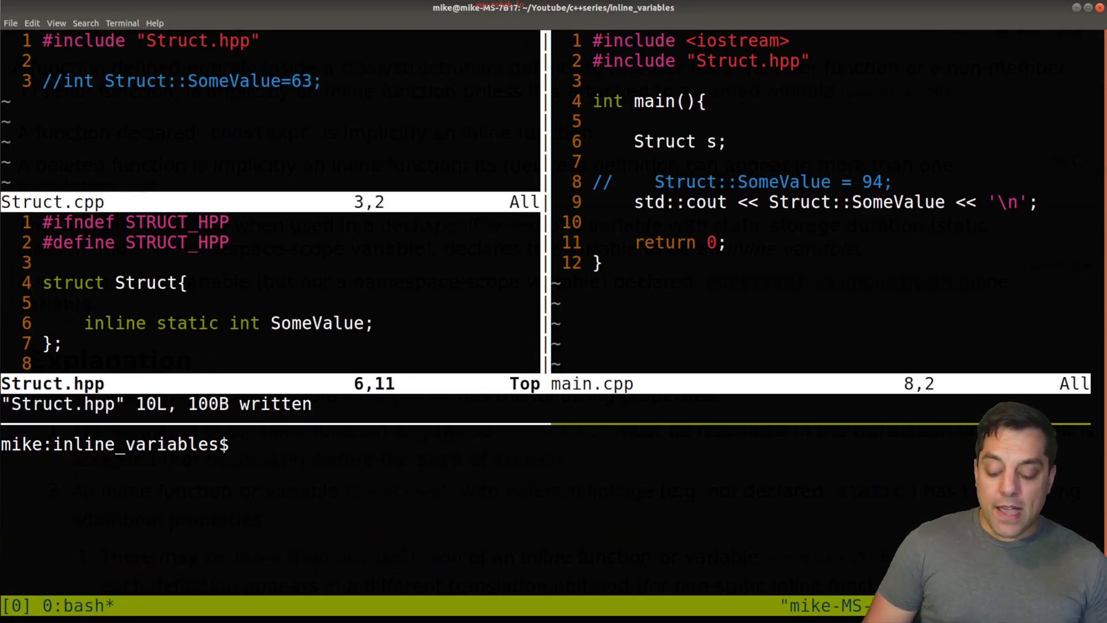
# - Compile the uninitialised inline static int version and run ./prog, which prints 0
pyautogui.write('g++ -std=c++20 main.cpp -o prog')
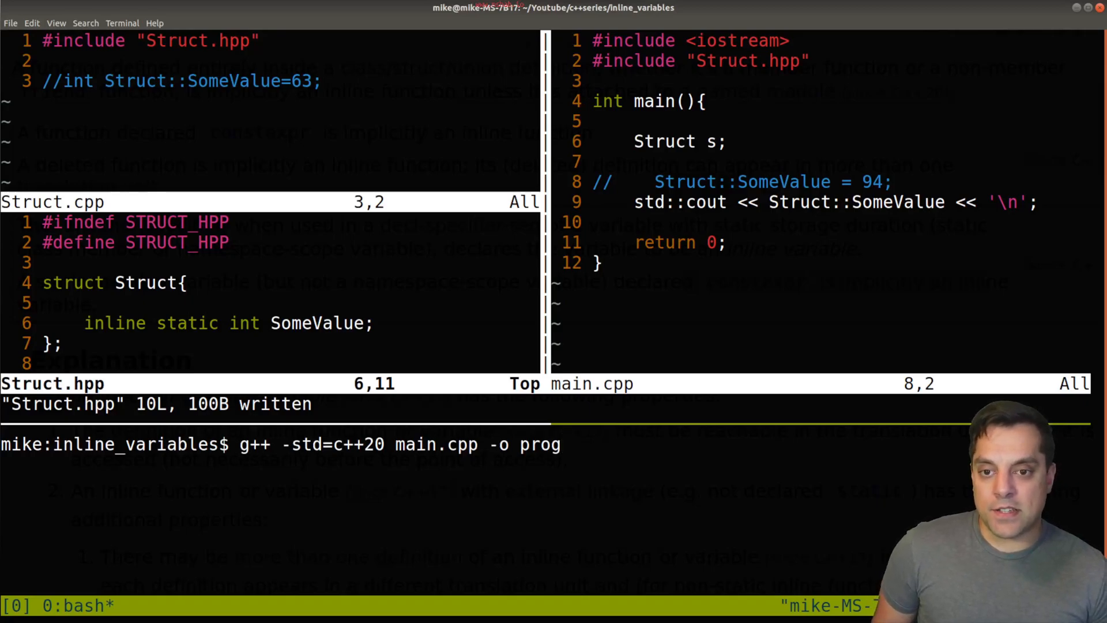
pyautogui.press('Return')
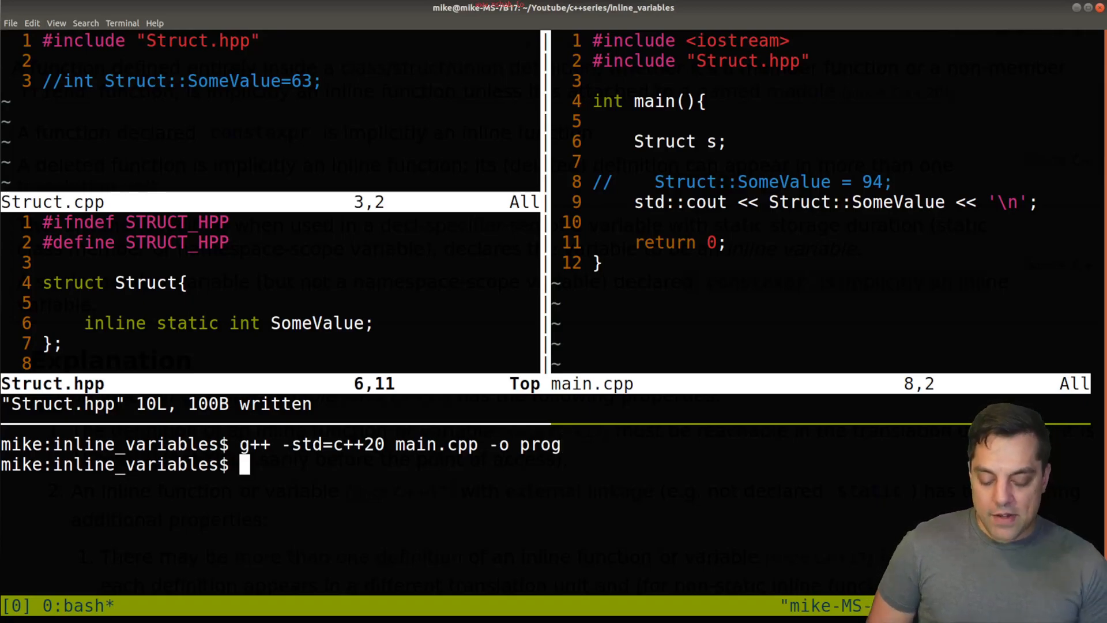
pyautogui.write('./prog')
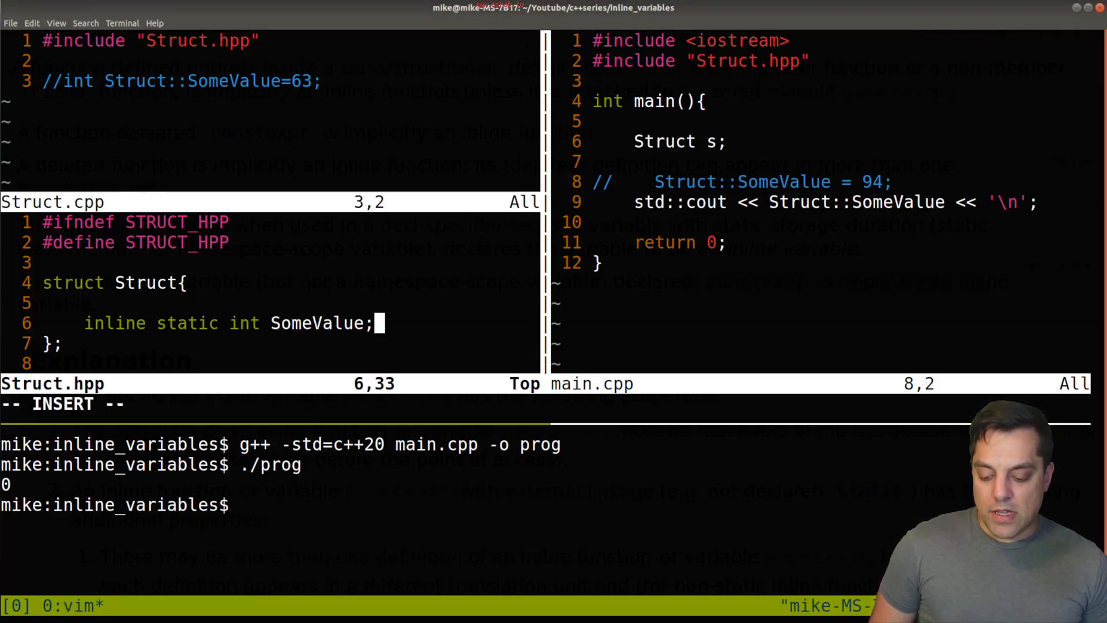
# - Initialise SomeValue with {10}, rebuild and run ./prog
pyautogui.write('{')
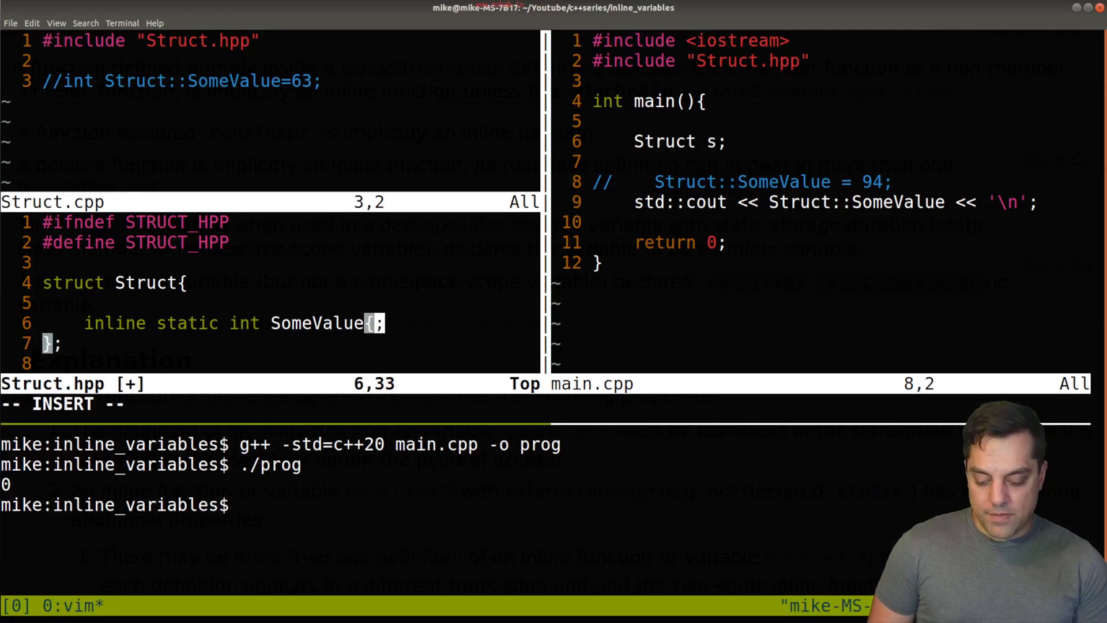
pyautogui.write('0')
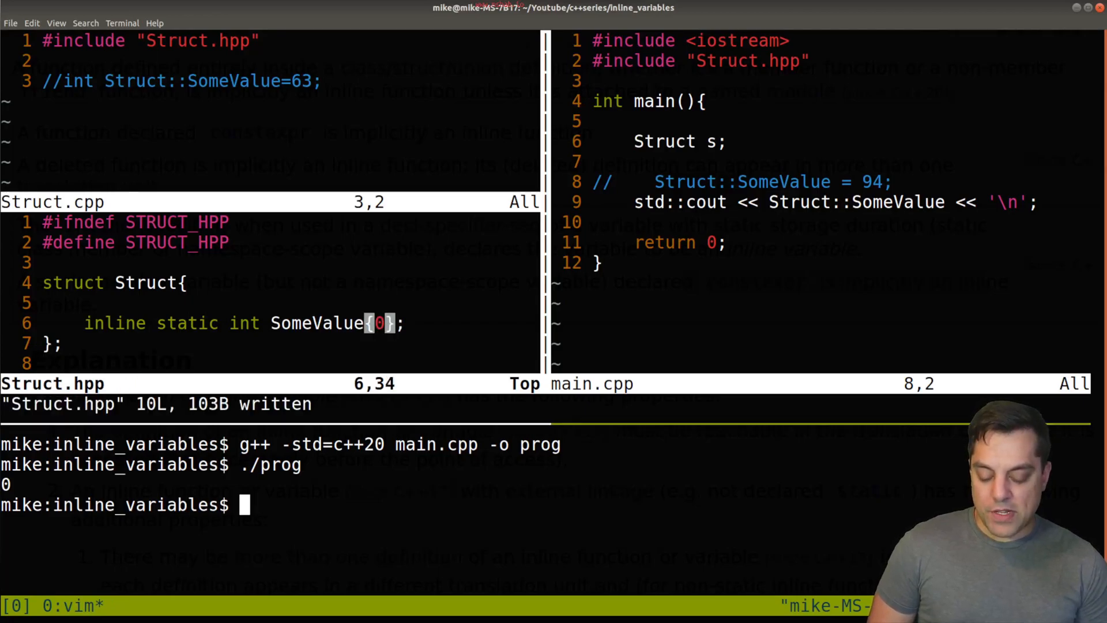
pyautogui.write('1')
pyautogui.click(277, 505)
pyautogui.write('g++ -std=c++20 main.cpp -o prog')
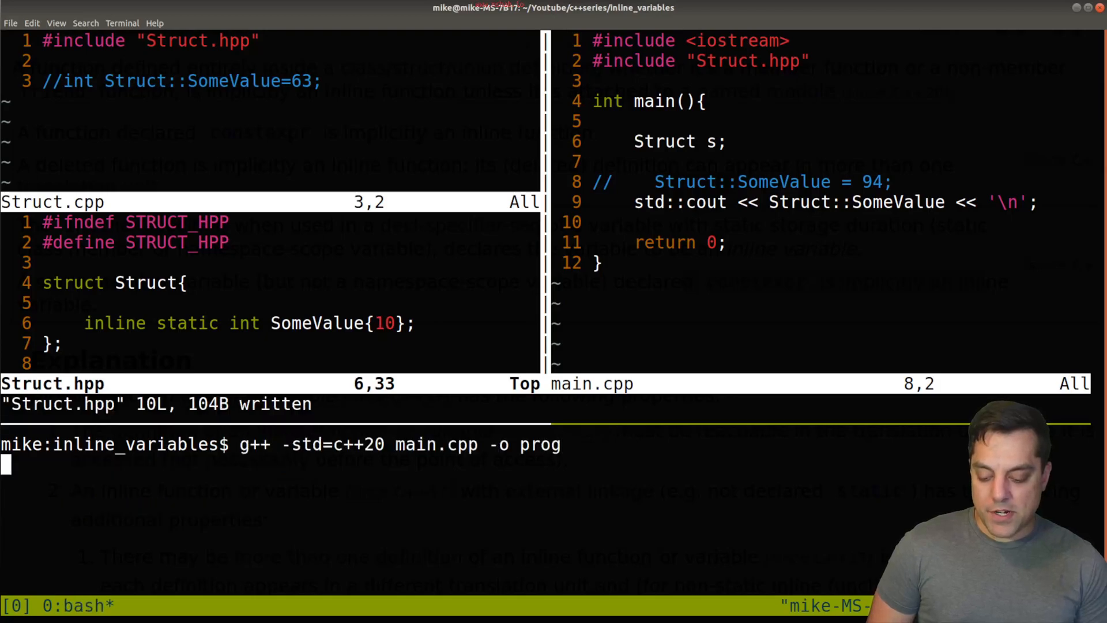
pyautogui.write('./prog')
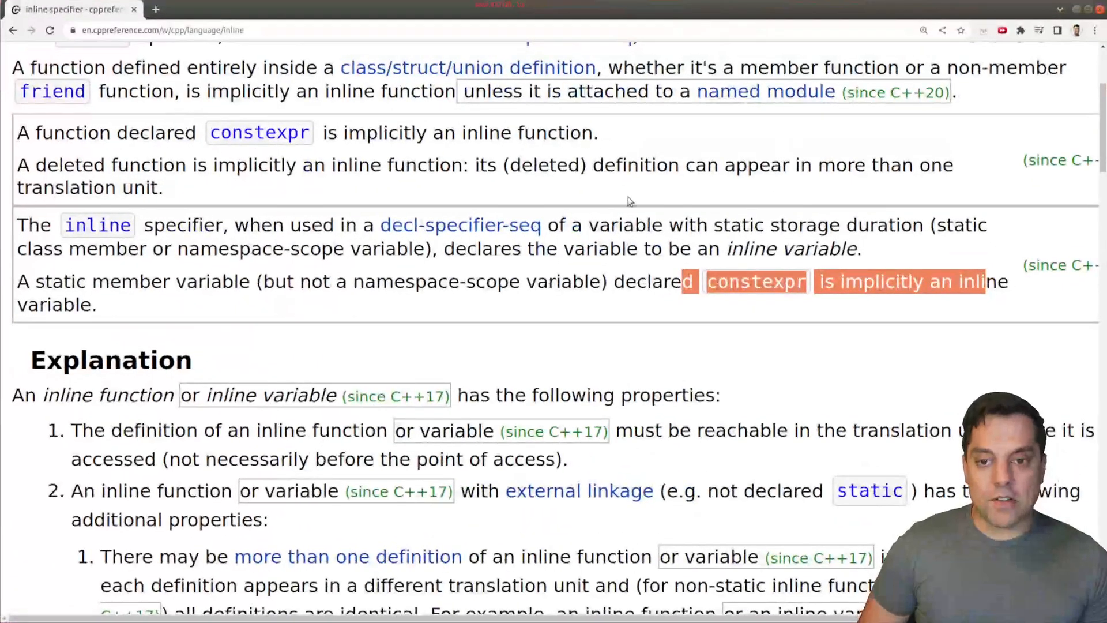
# - Scroll the cppreference inline specifier page down through the Explanation to the Notes
pyautogui.scroll(-3)
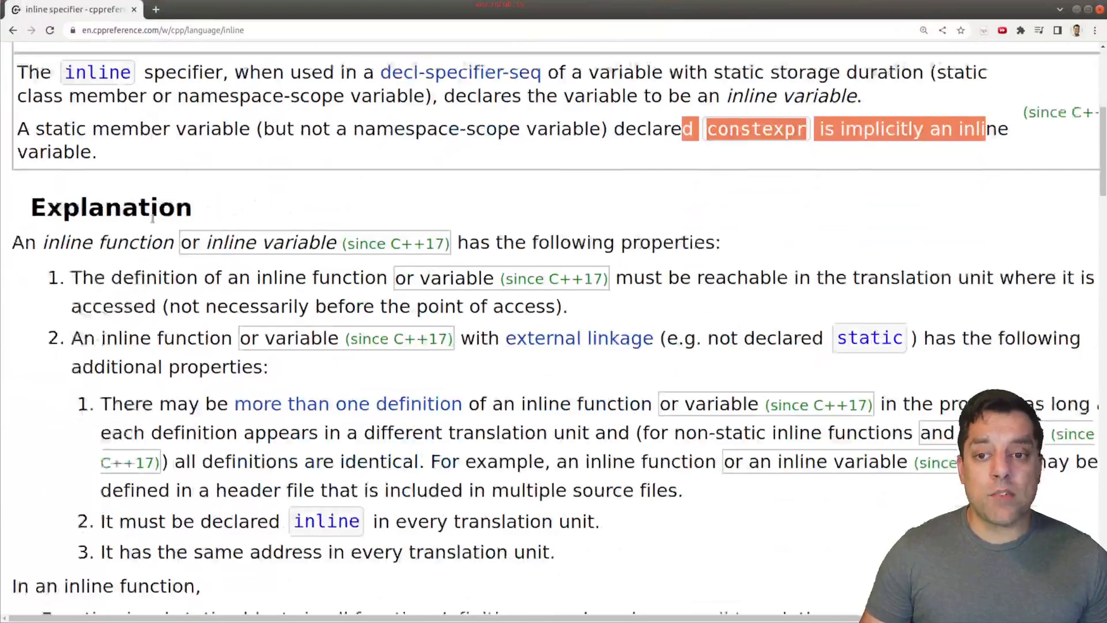
pyautogui.scroll(-3)
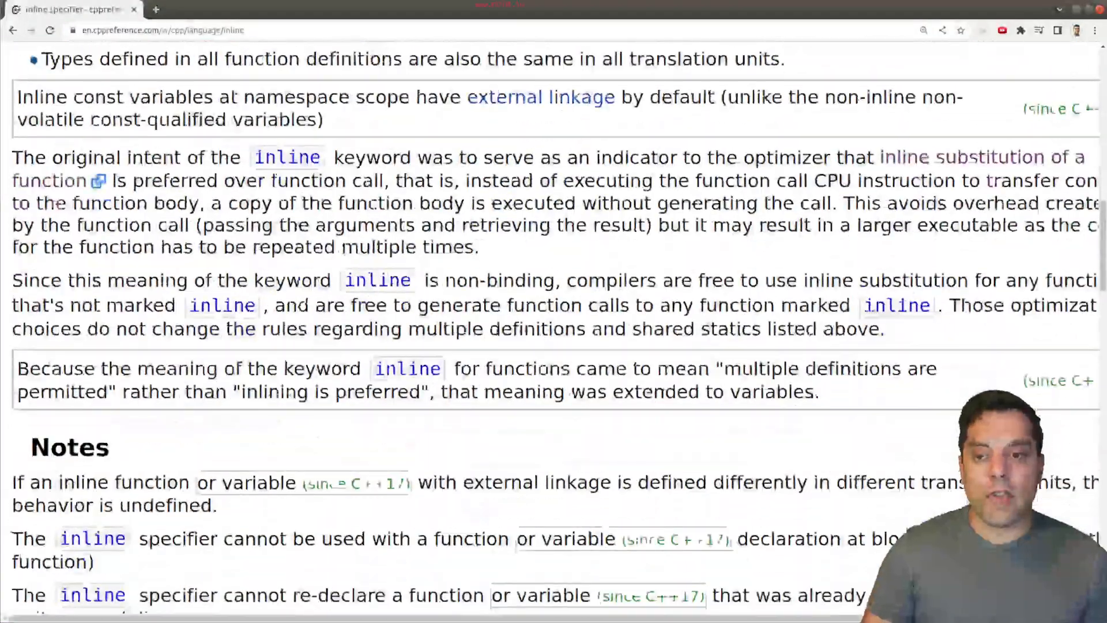